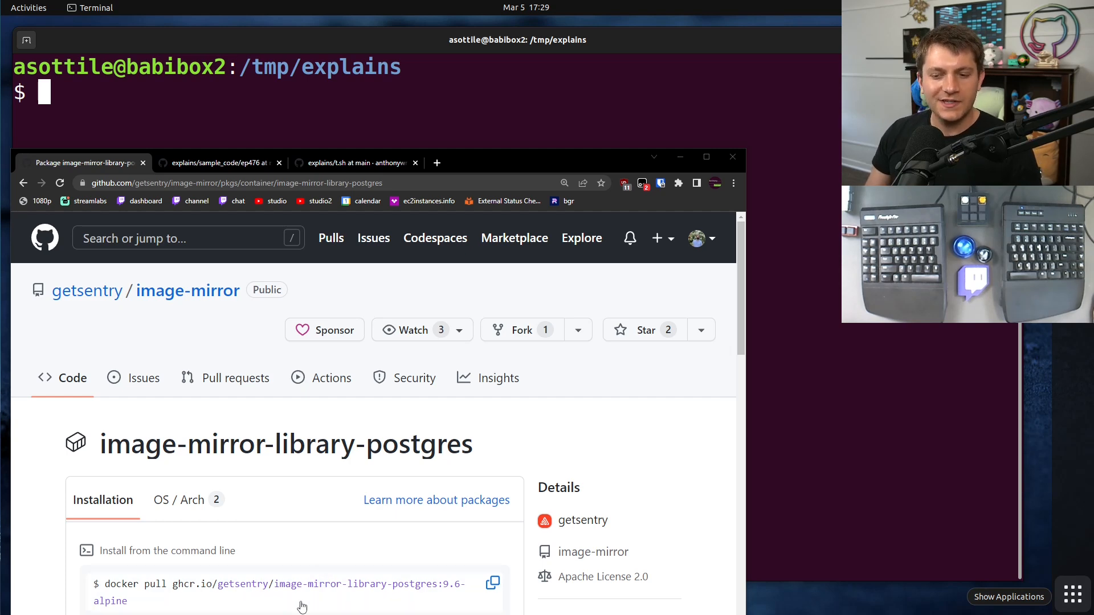
{"action": "mouse_move", "coordinate": [224, 598]}
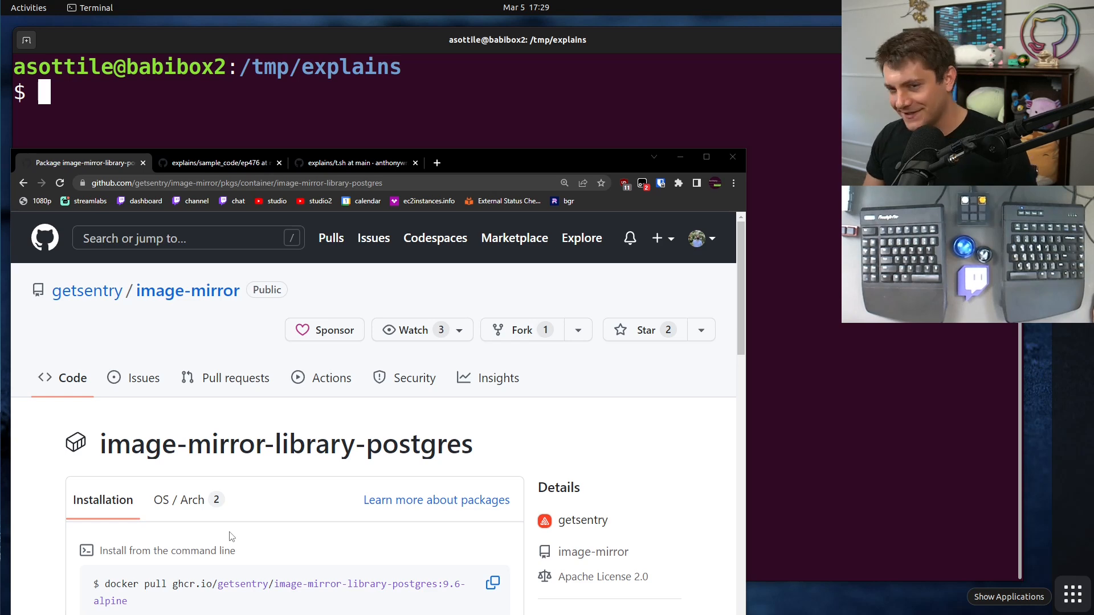
- Copy the image-mirror-library-postgres docker pull command and highlight its 9.6-alpine tag
{"action": "scroll", "scroll_direction": "down", "scroll_amount": 3}
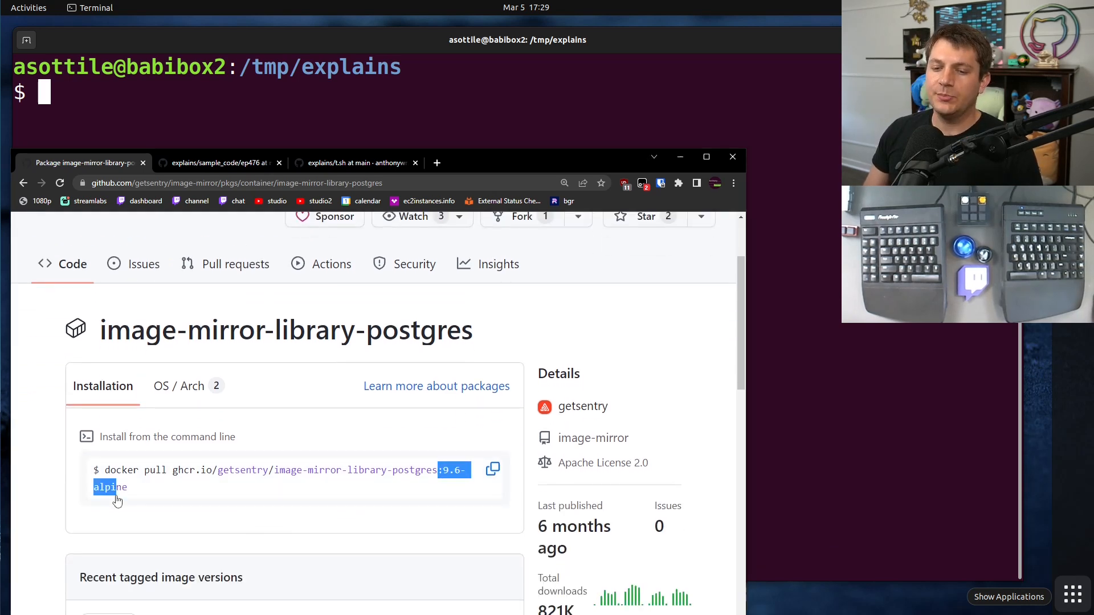
{"action": "left_click", "coordinate": [492, 469]}
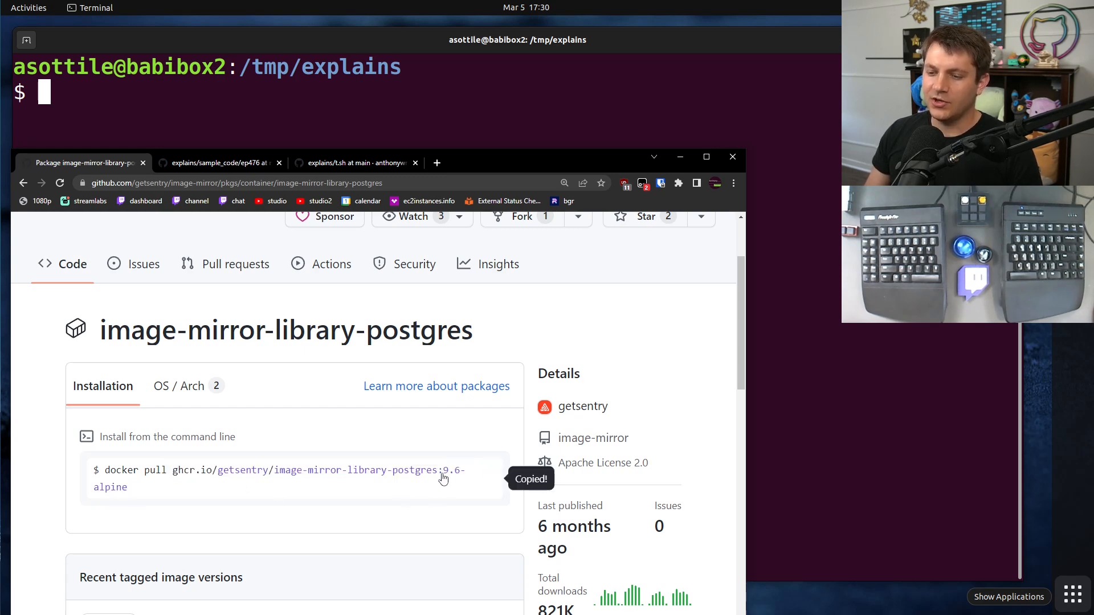
{"action": "left_click_drag", "start_coordinate": [443, 469], "coordinate": [128, 487]}
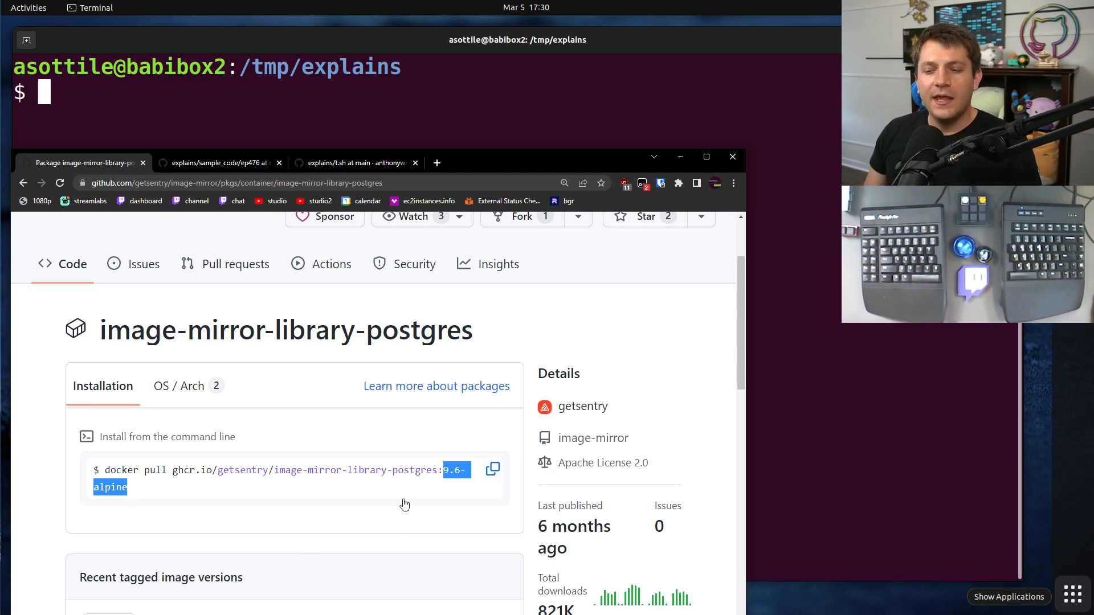
{"action": "mouse_move", "coordinate": [429, 494]}
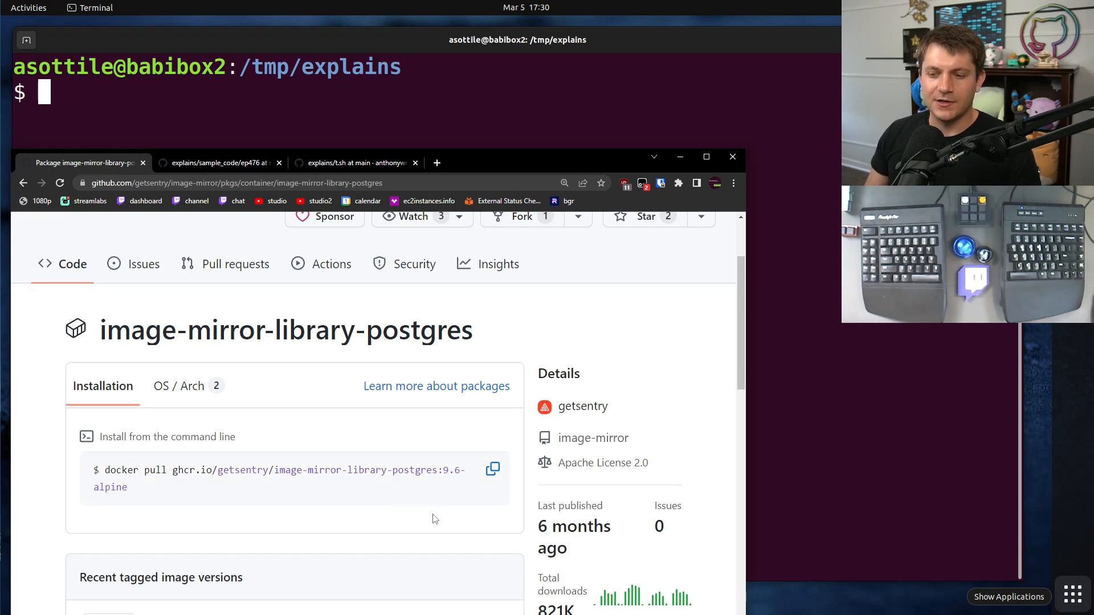
{"action": "mouse_move", "coordinate": [437, 501]}
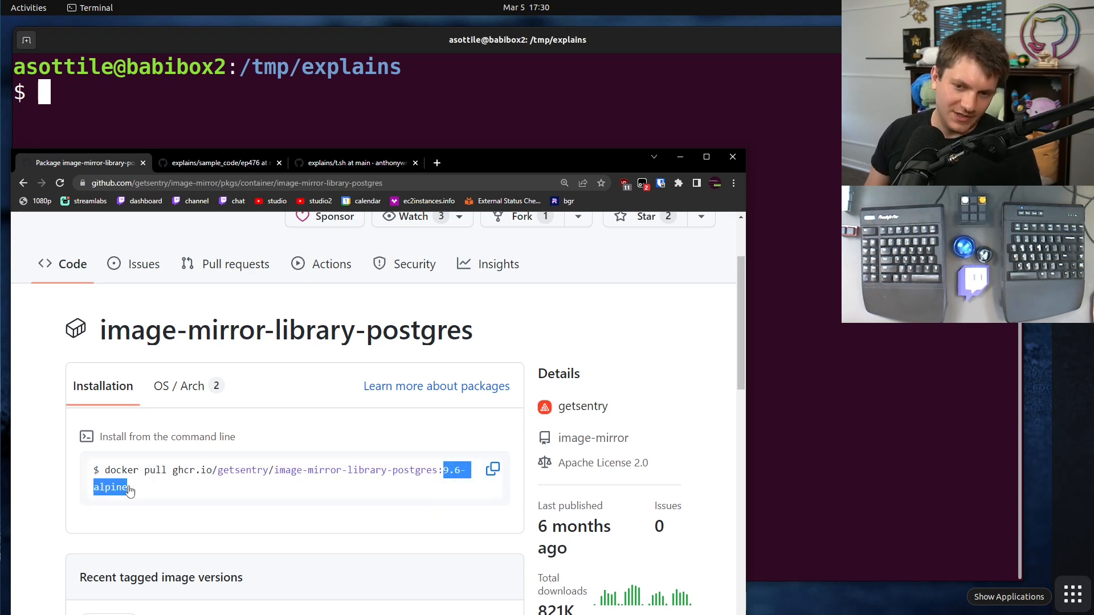
{"action": "left_click", "coordinate": [493, 469]}
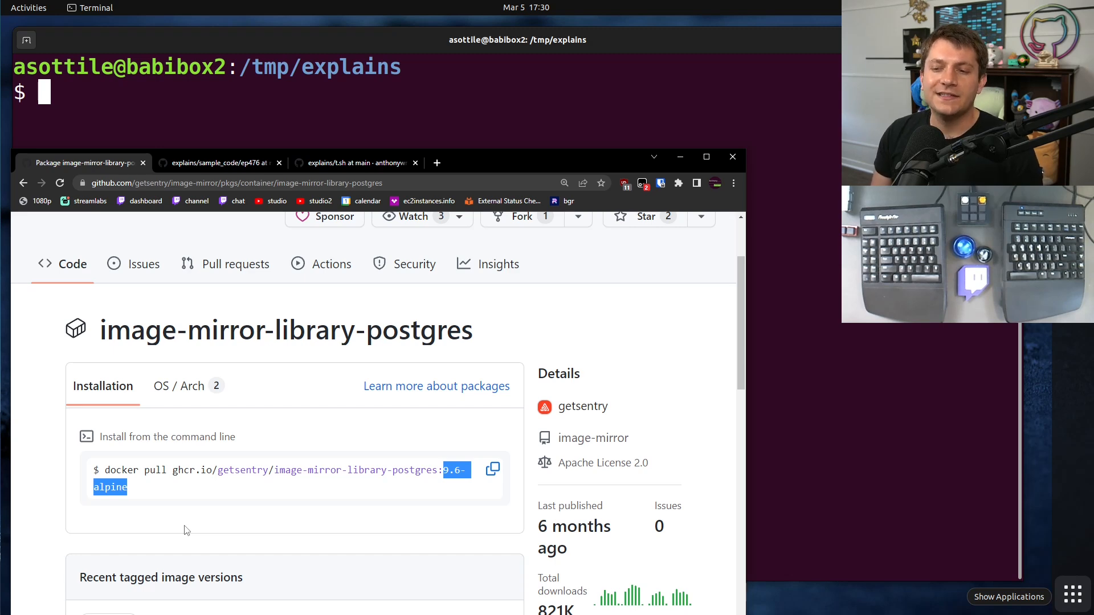
{"action": "mouse_move", "coordinate": [439, 430]}
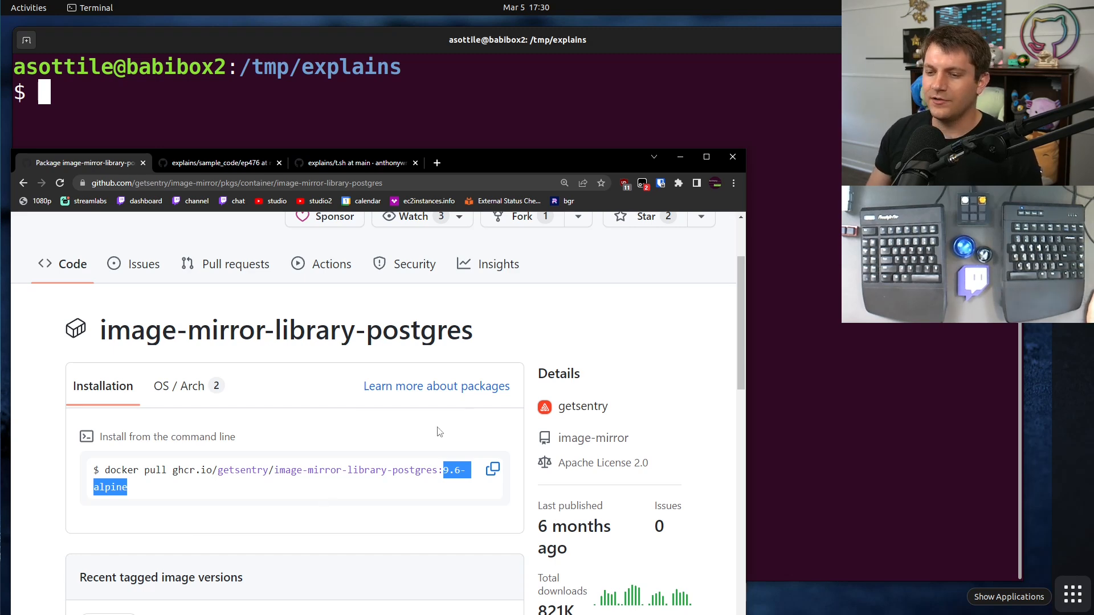
{"action": "mouse_move", "coordinate": [388, 463]}
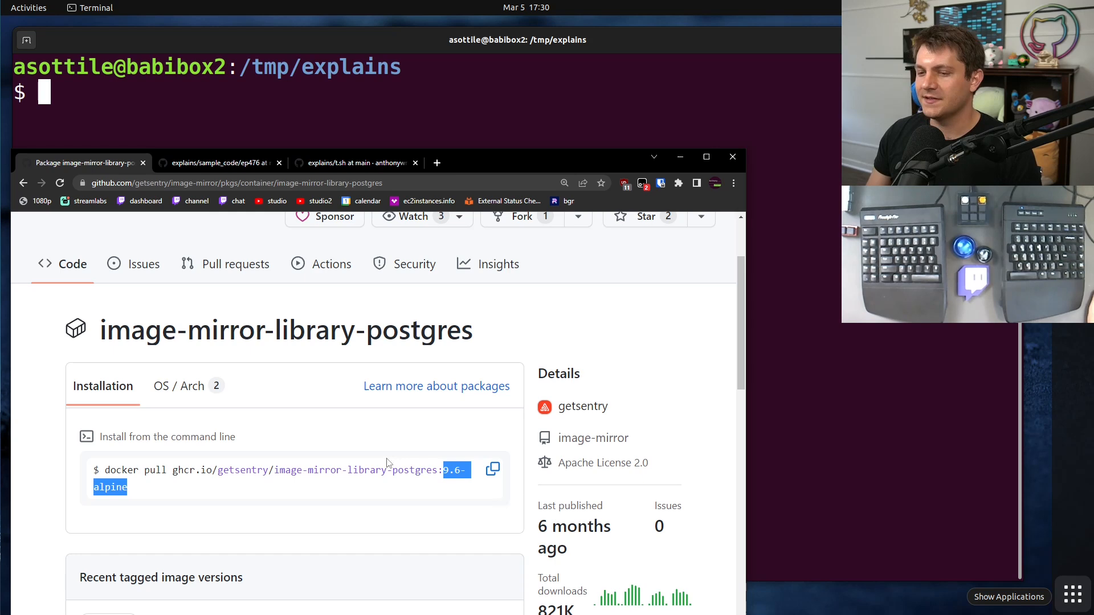
{"action": "mouse_move", "coordinate": [251, 416]}
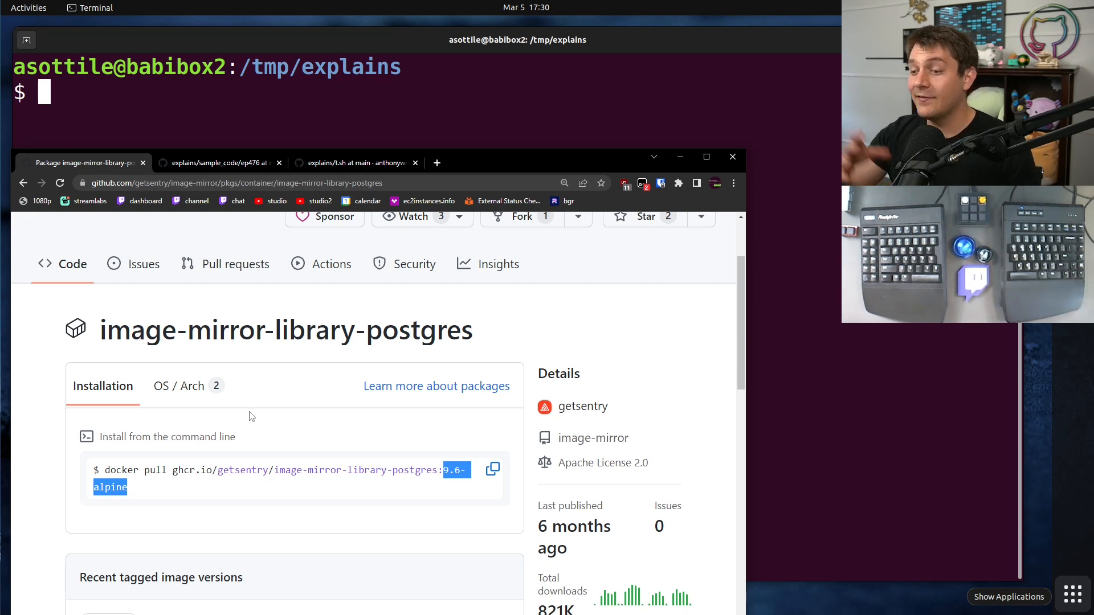
{"action": "mouse_move", "coordinate": [461, 441]}
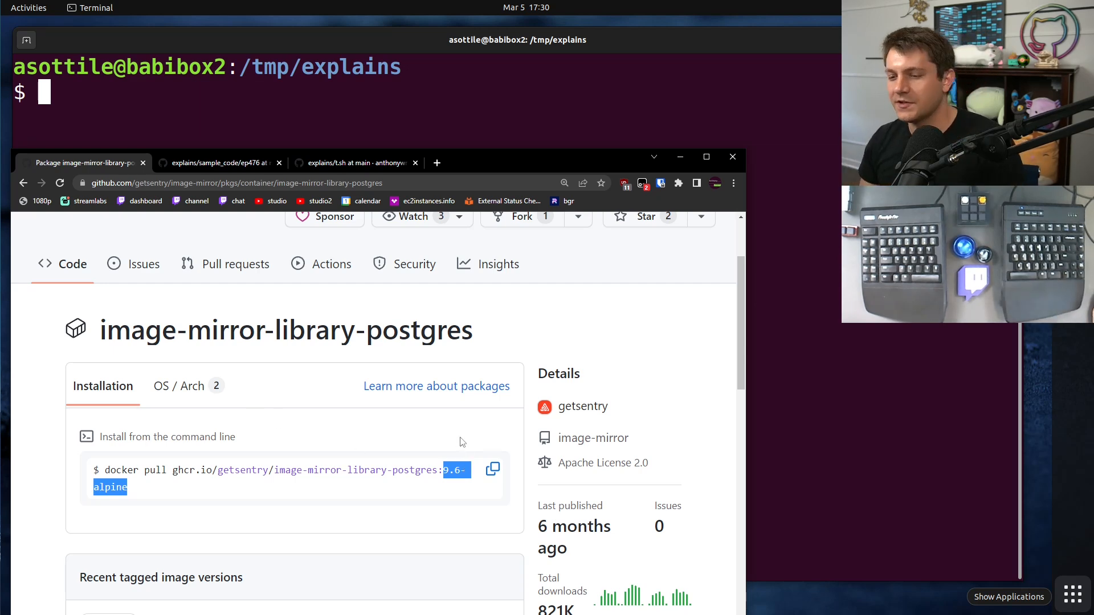
{"action": "mouse_move", "coordinate": [430, 445]}
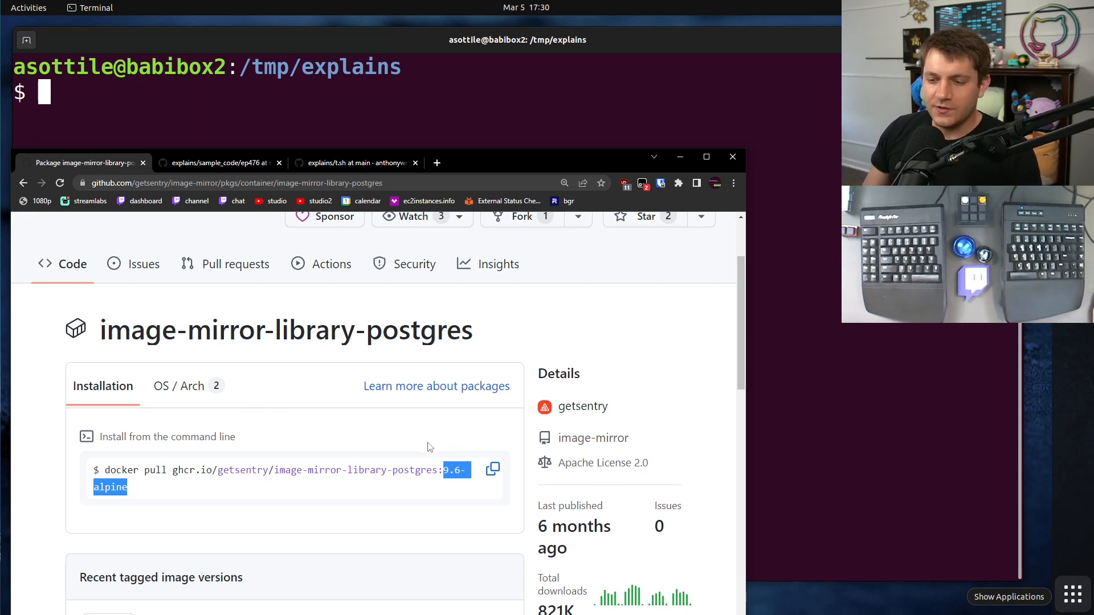
{"action": "mouse_move", "coordinate": [442, 436]}
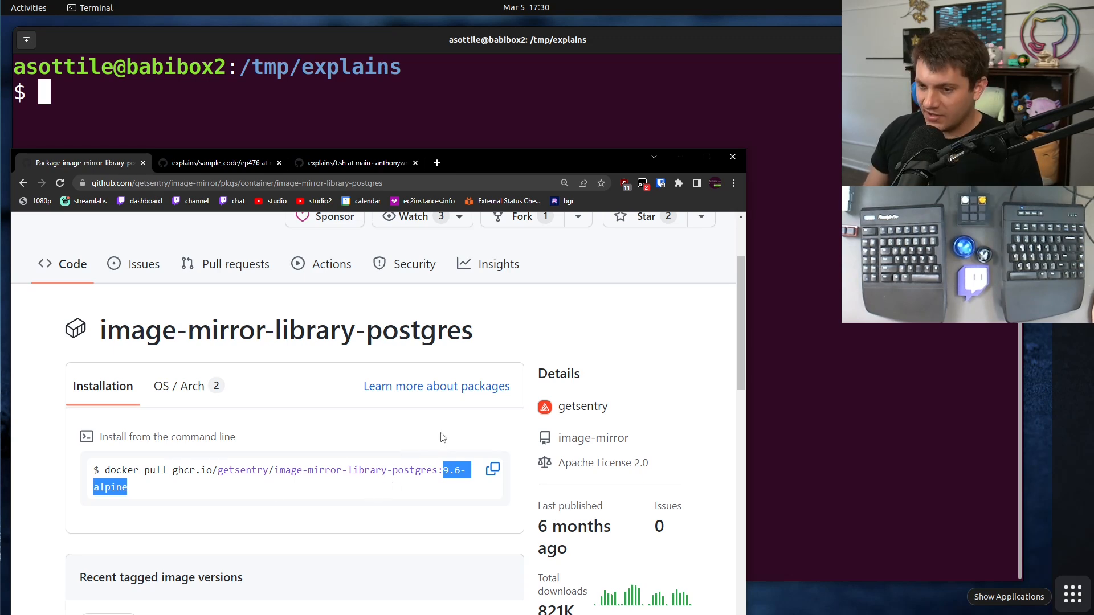
{"action": "mouse_move", "coordinate": [428, 448]}
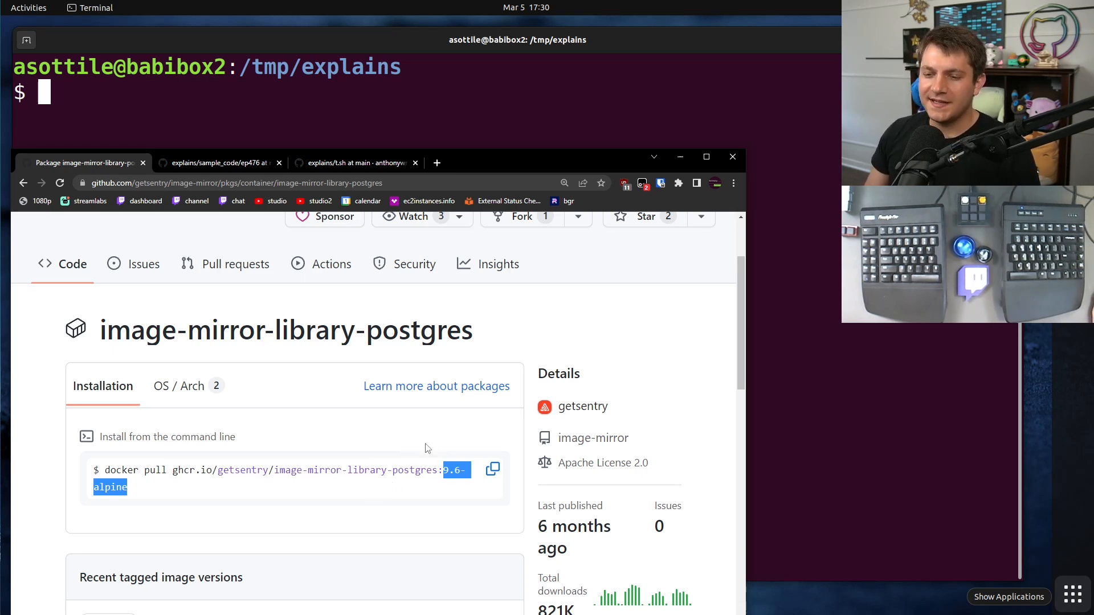
{"action": "scroll", "scroll_direction": "down", "scroll_amount": 3}
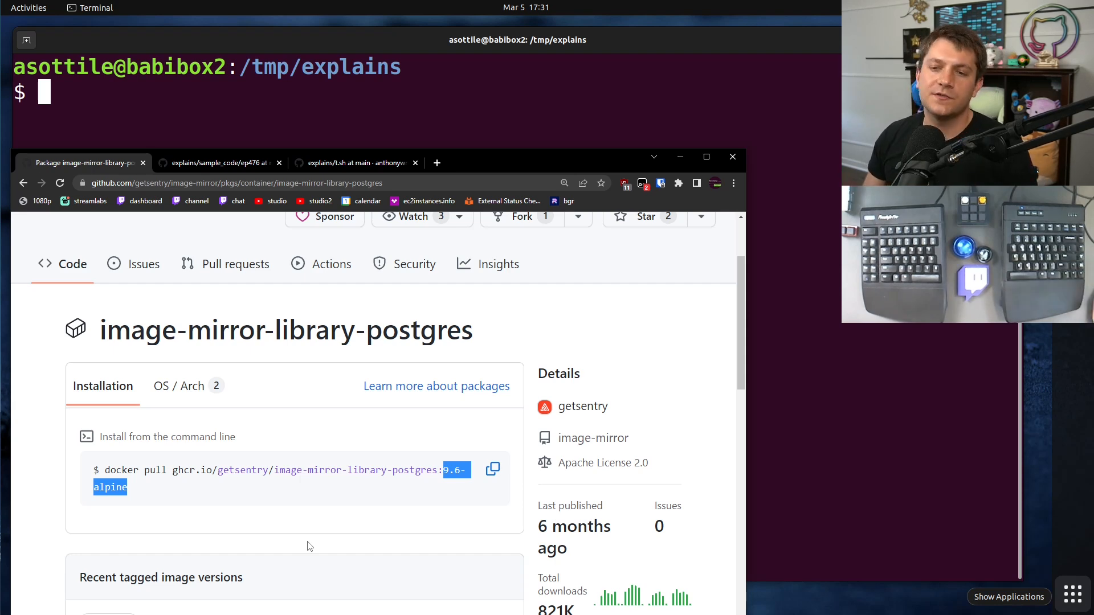
{"action": "mouse_move", "coordinate": [279, 607]}
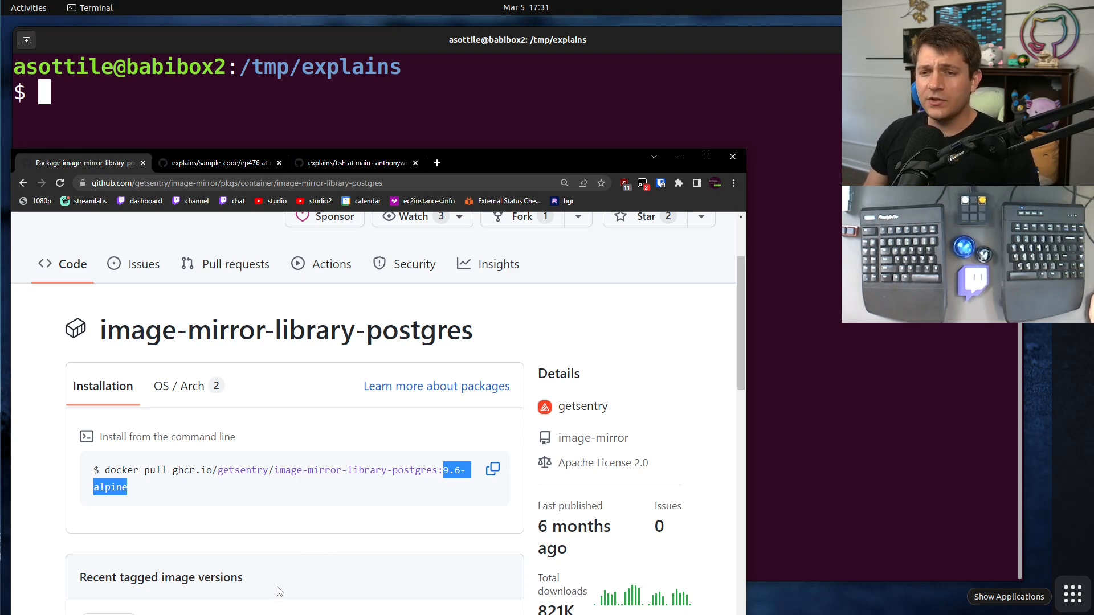
- Switch to the ep476 sample code tab and highlight the README's docker registry api title
{"action": "left_click", "coordinate": [216, 163]}
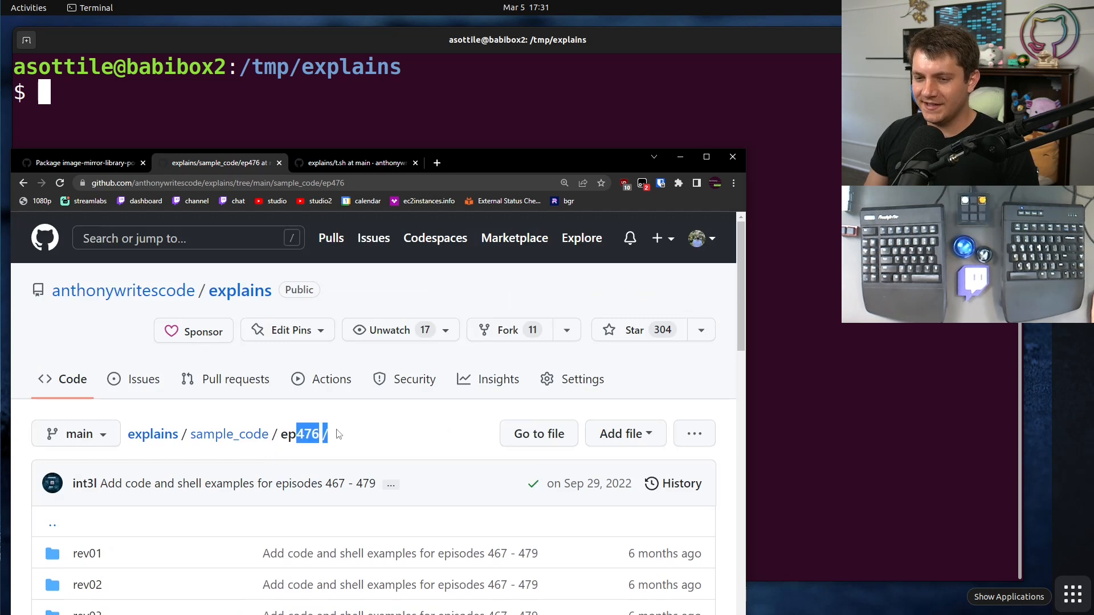
{"action": "scroll", "scroll_direction": "down", "scroll_amount": 3}
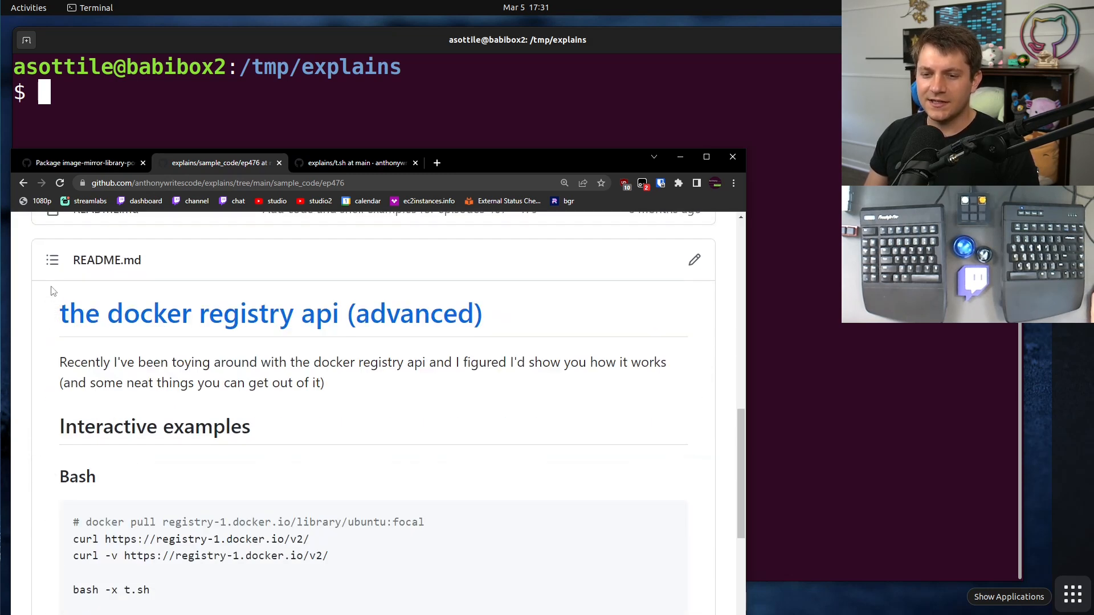
{"action": "left_click_drag", "start_coordinate": [60, 313], "coordinate": [338, 313]}
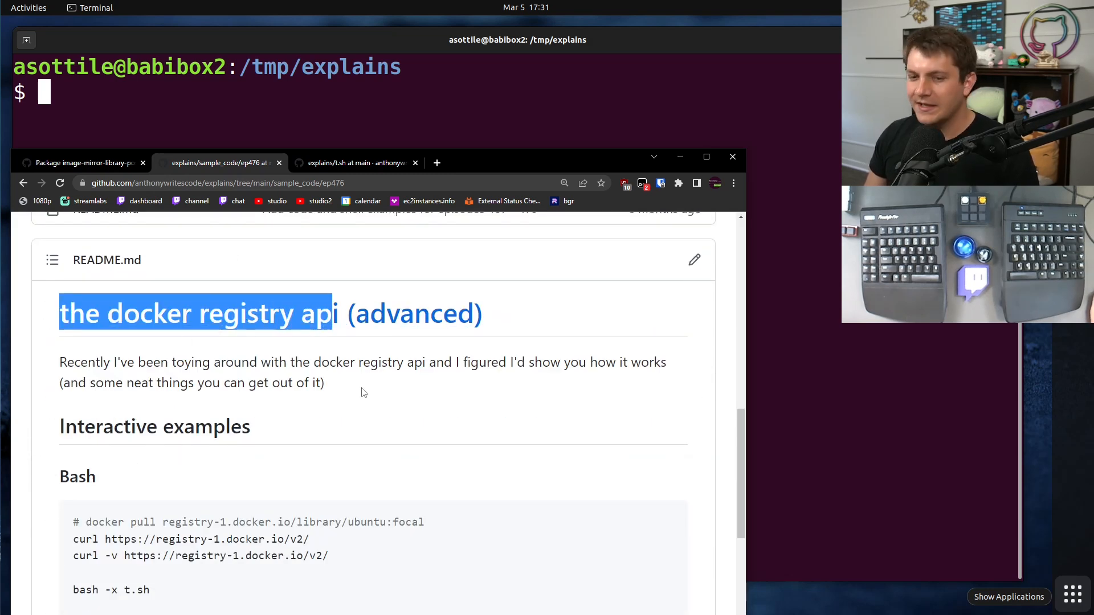
{"action": "left_click", "coordinate": [341, 389]}
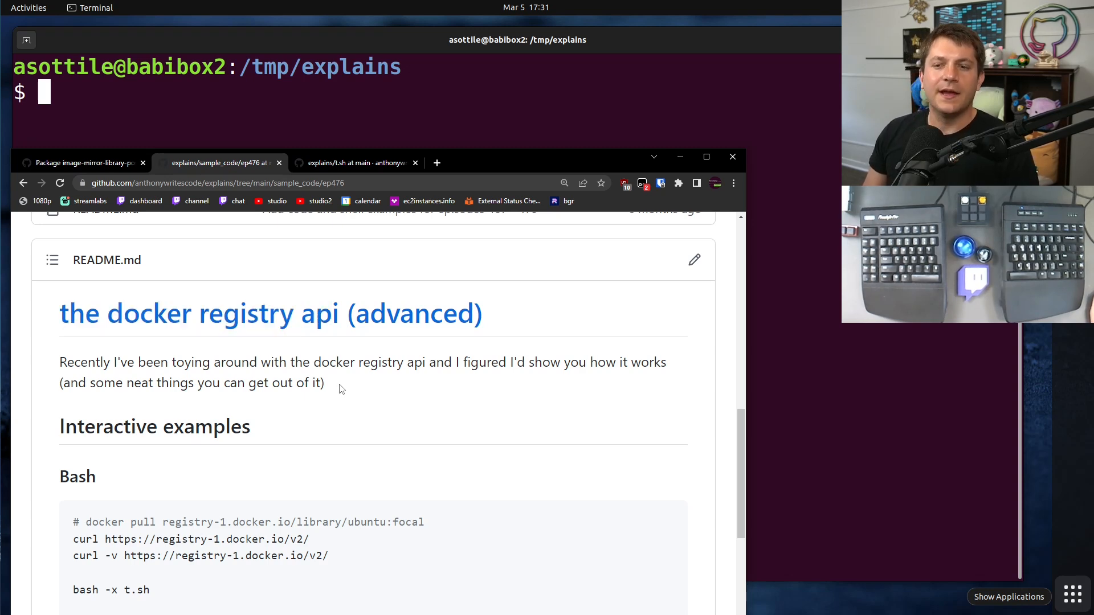
{"action": "mouse_move", "coordinate": [91, 299]}
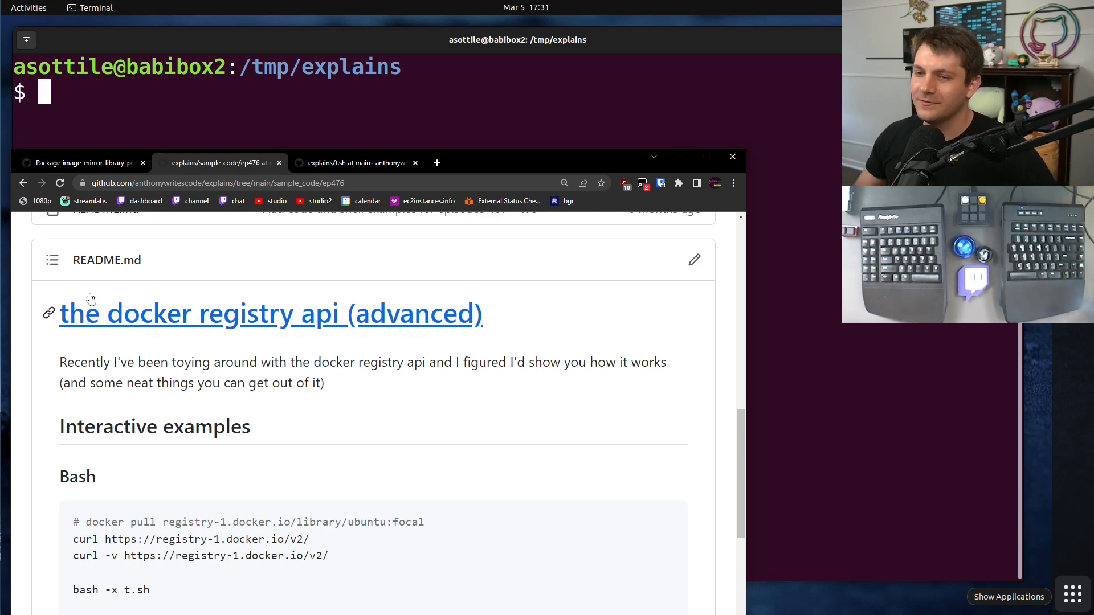
{"action": "left_click", "coordinate": [344, 163]}
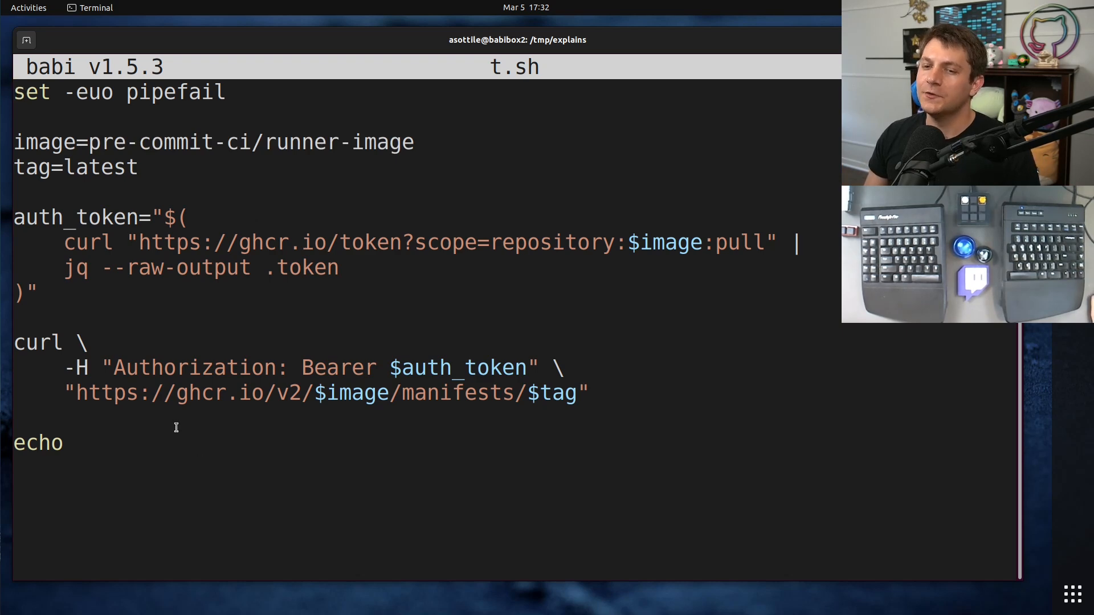
{"action": "mouse_move", "coordinate": [395, 199]}
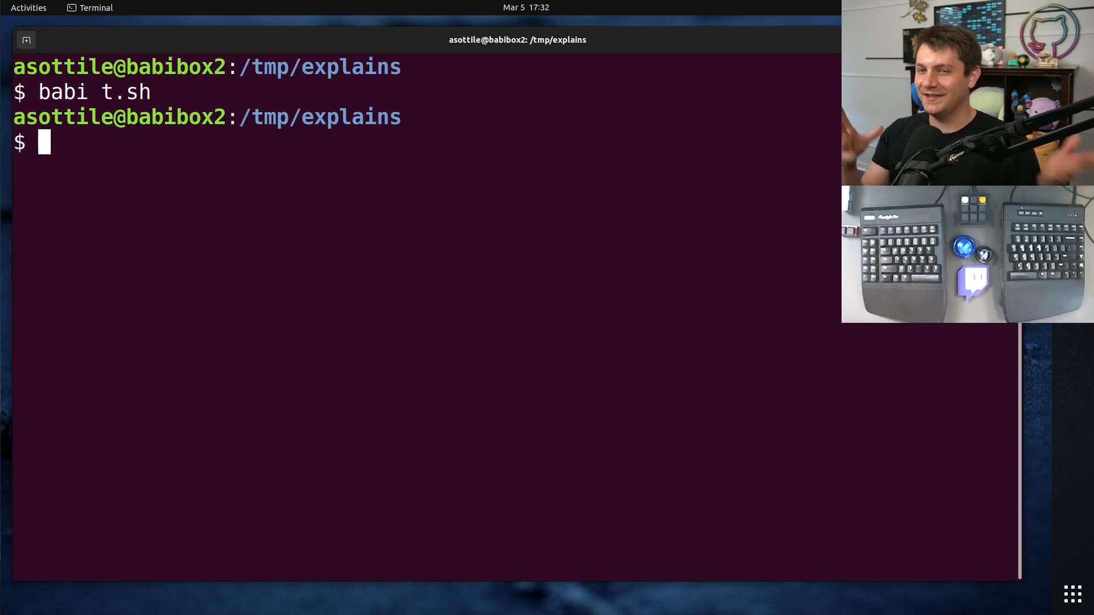
- Run podman manifest inspect on ghcr.io/pre-commit-ci/runner-image:latest and scroll the JSON
{"action": "type", "text": "doc"}
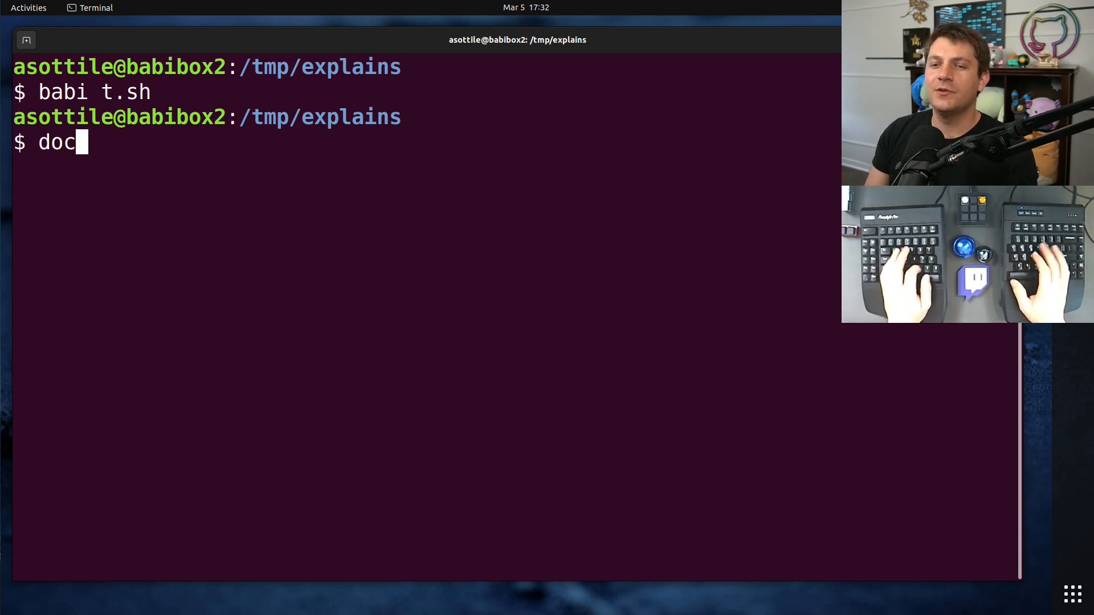
{"action": "key", "text": "ctrl+c"}
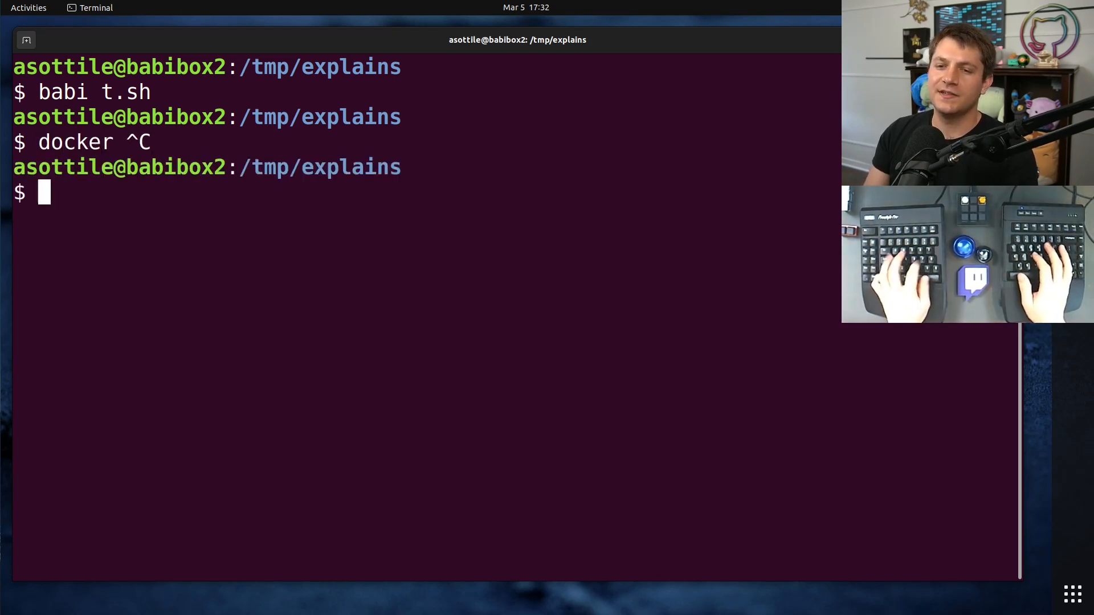
{"action": "type", "text": "podman manife"}
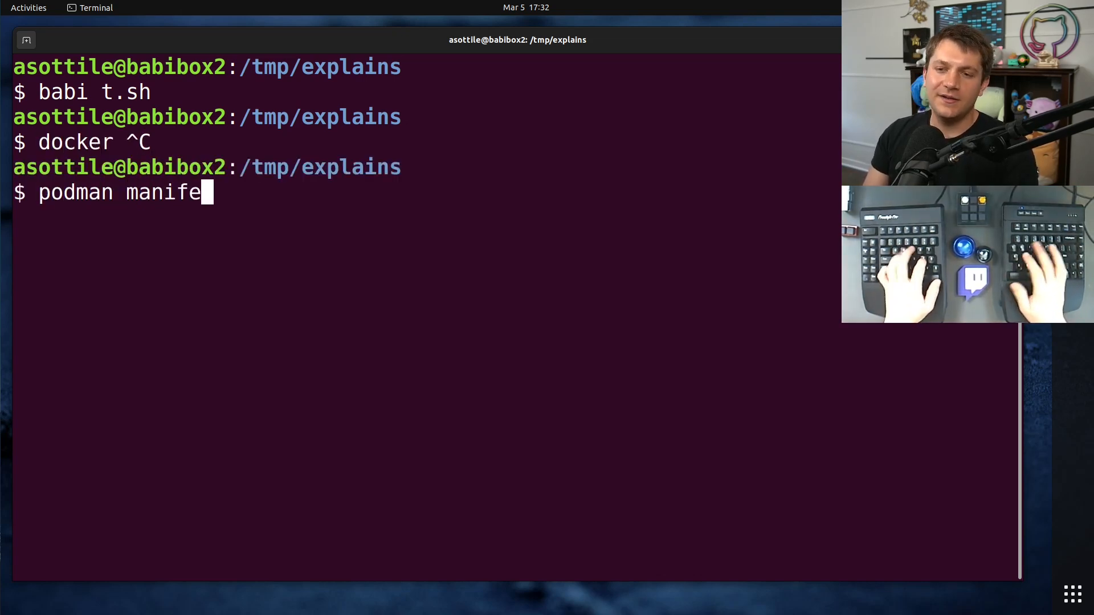
{"action": "type", "text": "st inspect"}
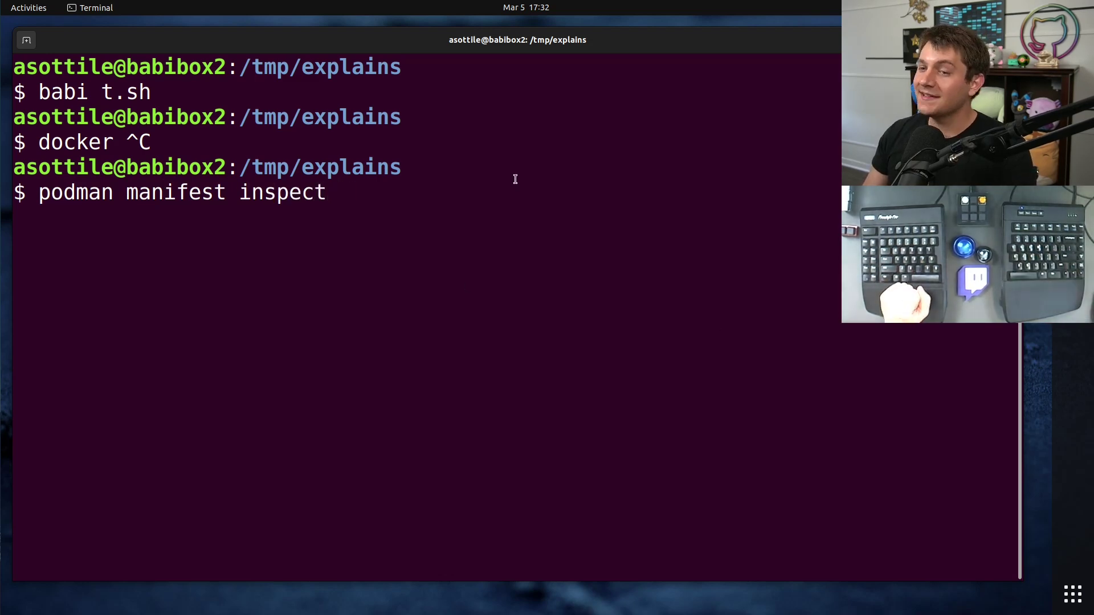
{"action": "type", "text": "ghc"}
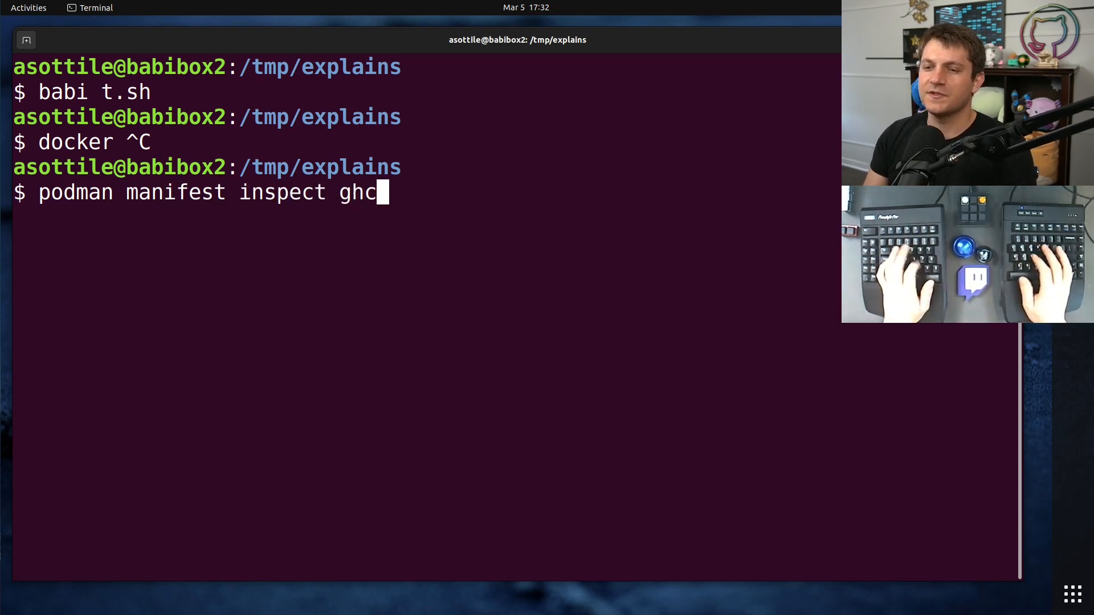
{"action": "type", "text": "r.io/pre-com"}
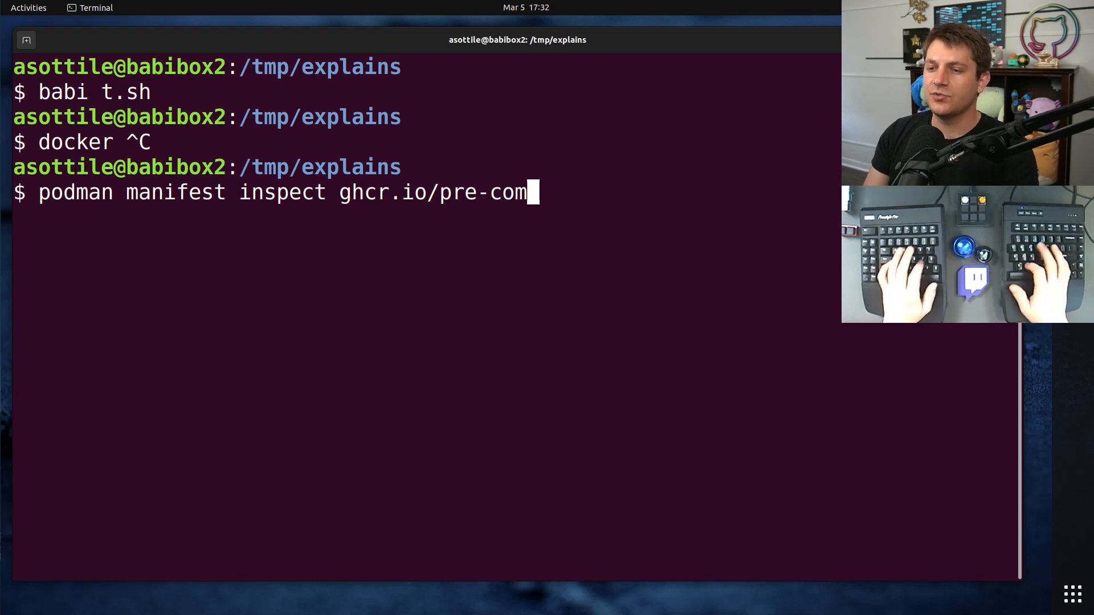
{"action": "type", "text": "mit-ci/runner-image:lates"}
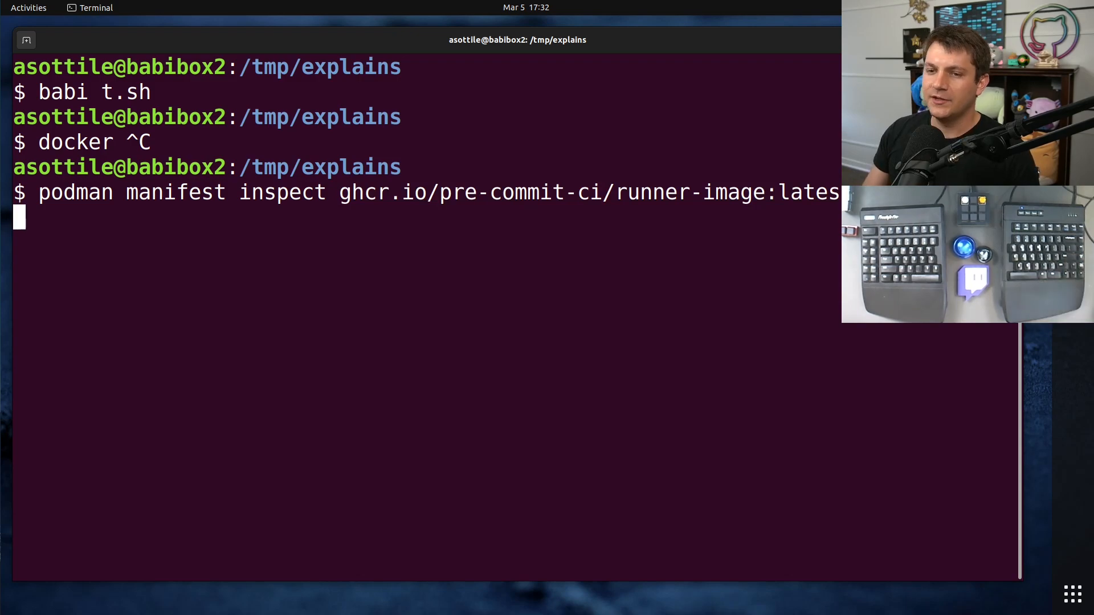
{"action": "key", "text": "Return"}
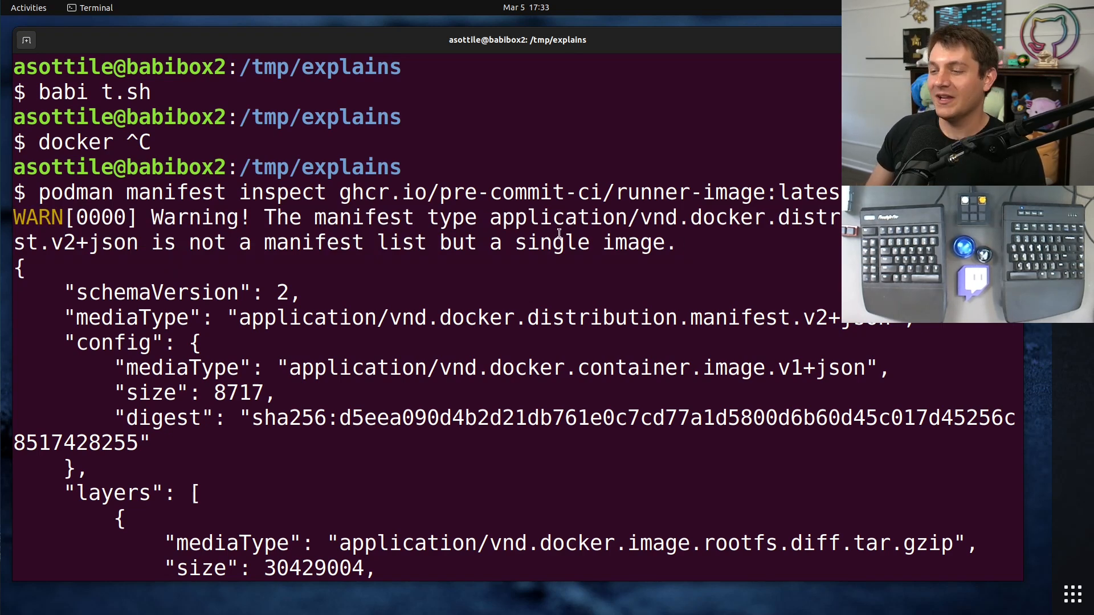
{"action": "scroll", "scroll_direction": "down", "scroll_amount": 3}
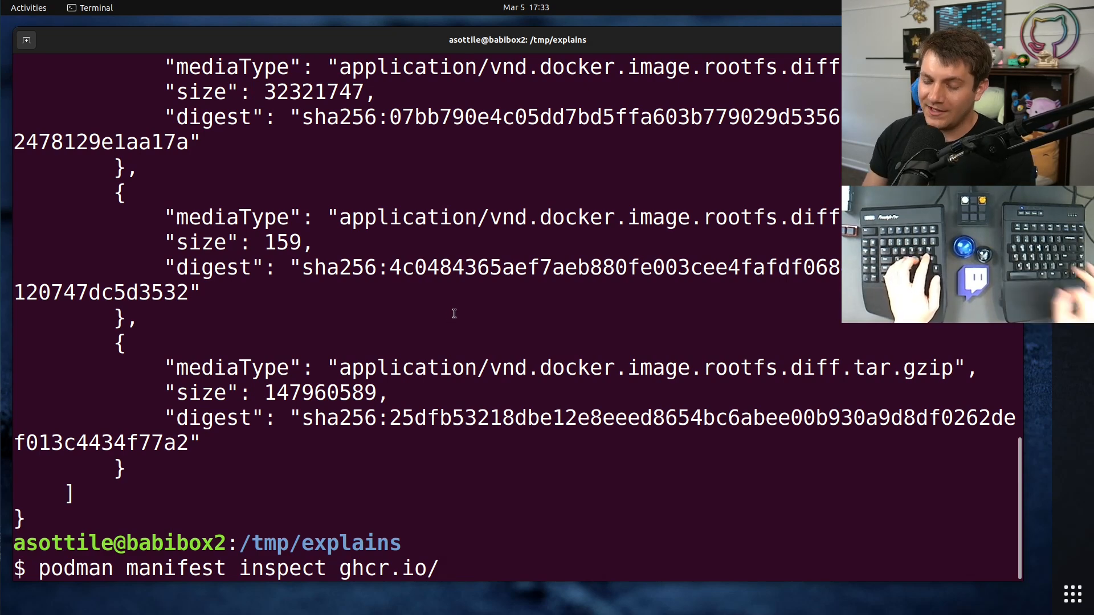
- Inspect the getsentry postgres 9.6-alpine manifest list, then pull the amd64 image by sha256 digest
{"action": "type", "text": "g"}
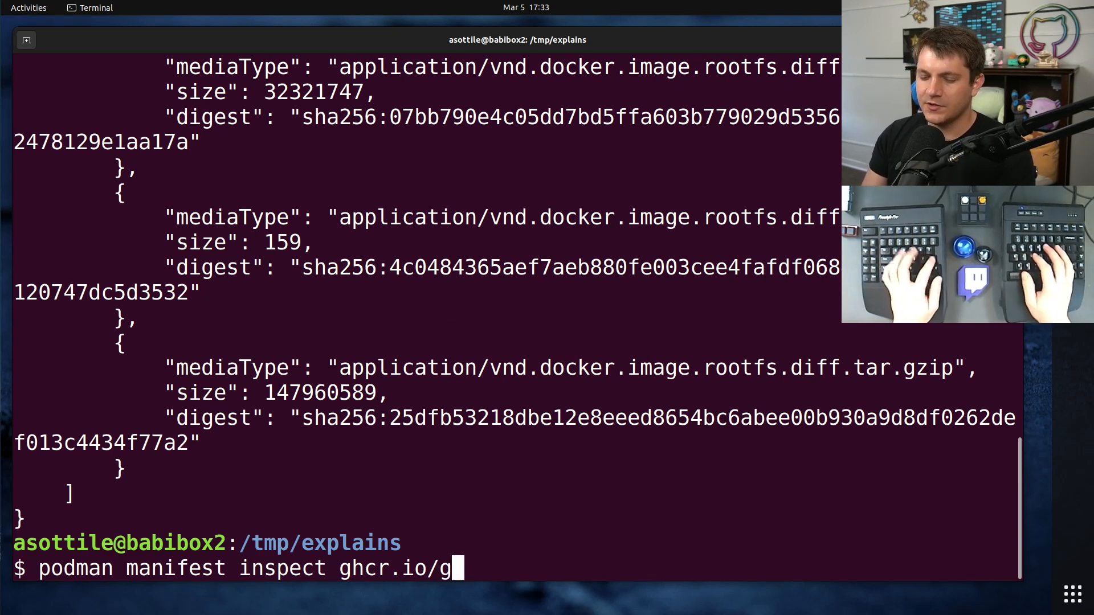
{"action": "type", "text": "etsentry/"}
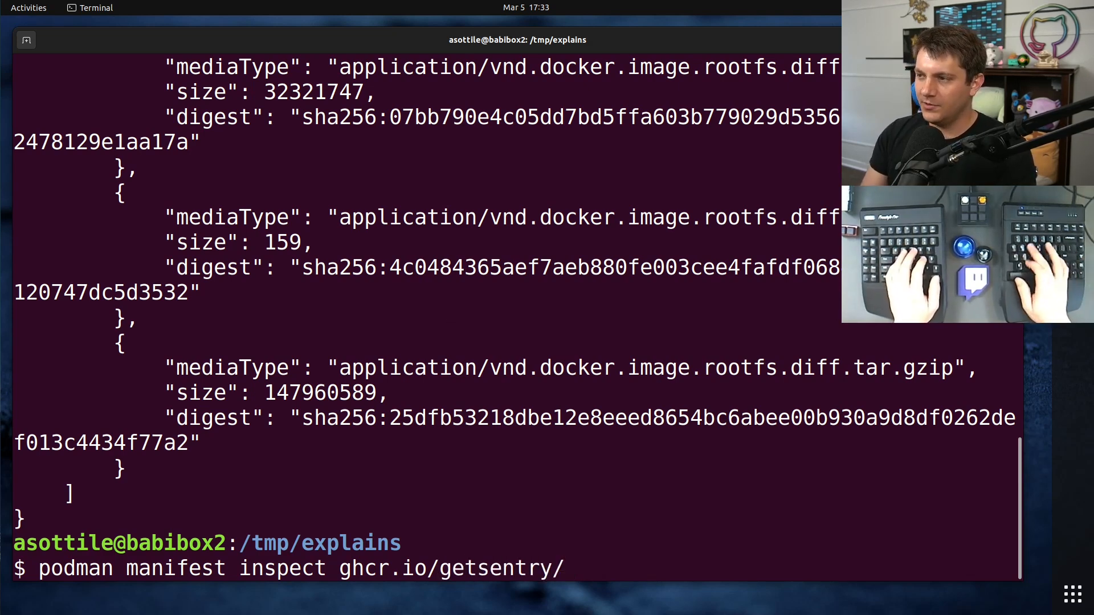
{"action": "type", "text": "image-mirror-libr"}
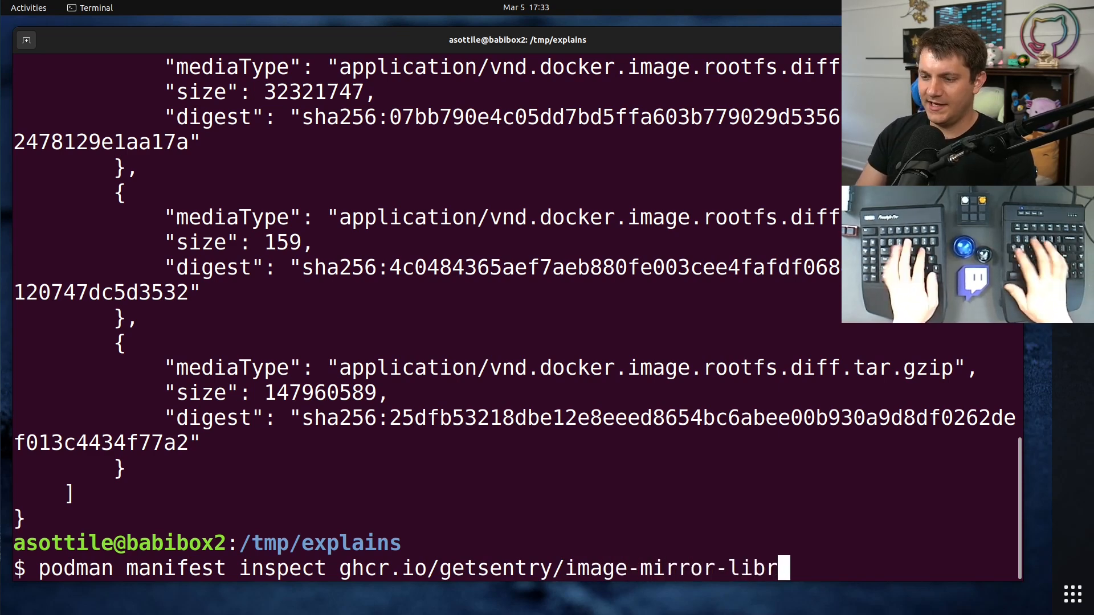
{"action": "type", "text": "ary-postgres:"}
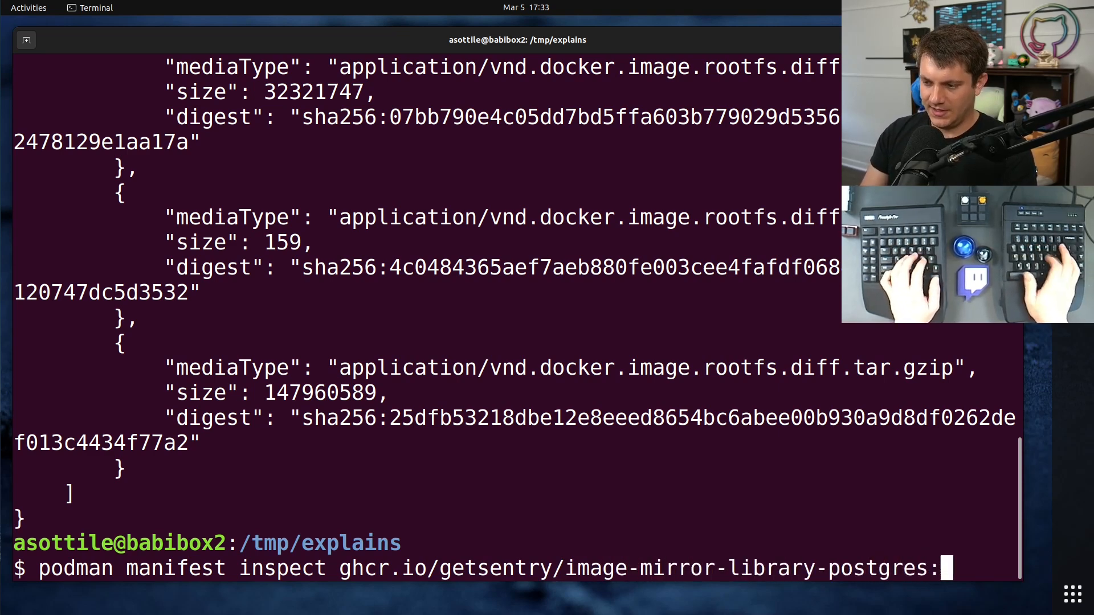
{"action": "type", "text": "9.6-alpi"}
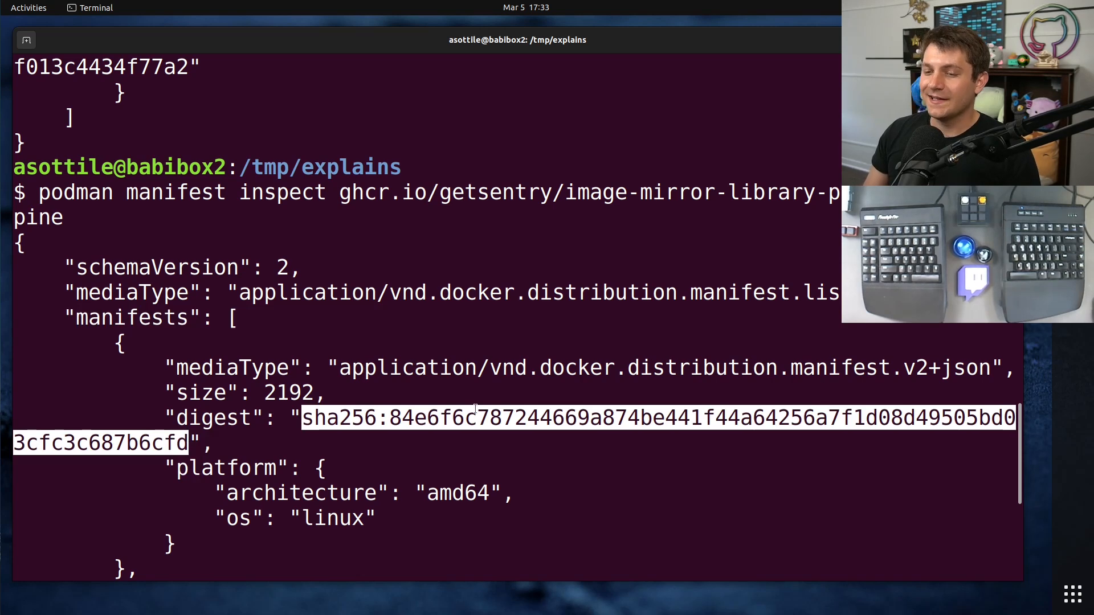
{"action": "mouse_move", "coordinate": [353, 424]}
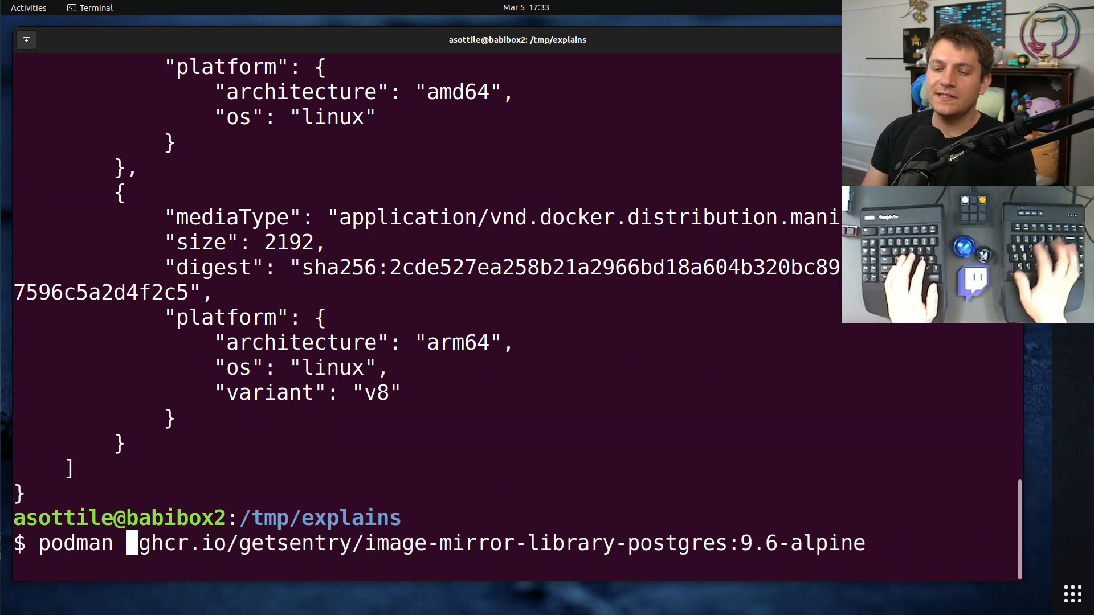
{"action": "type", "text": "pull"}
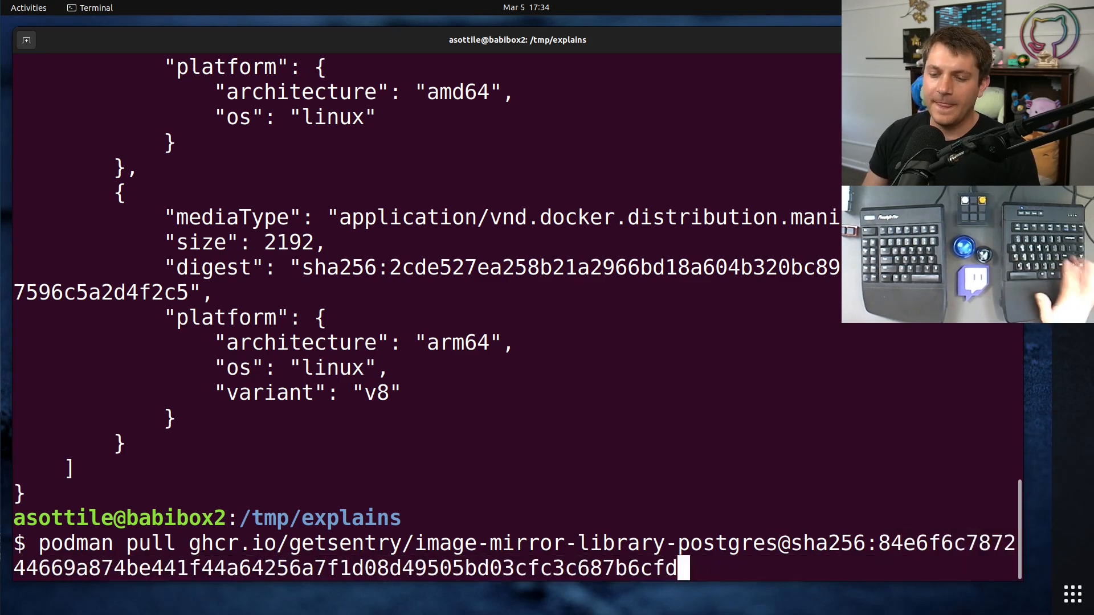
{"action": "key", "text": "Return"}
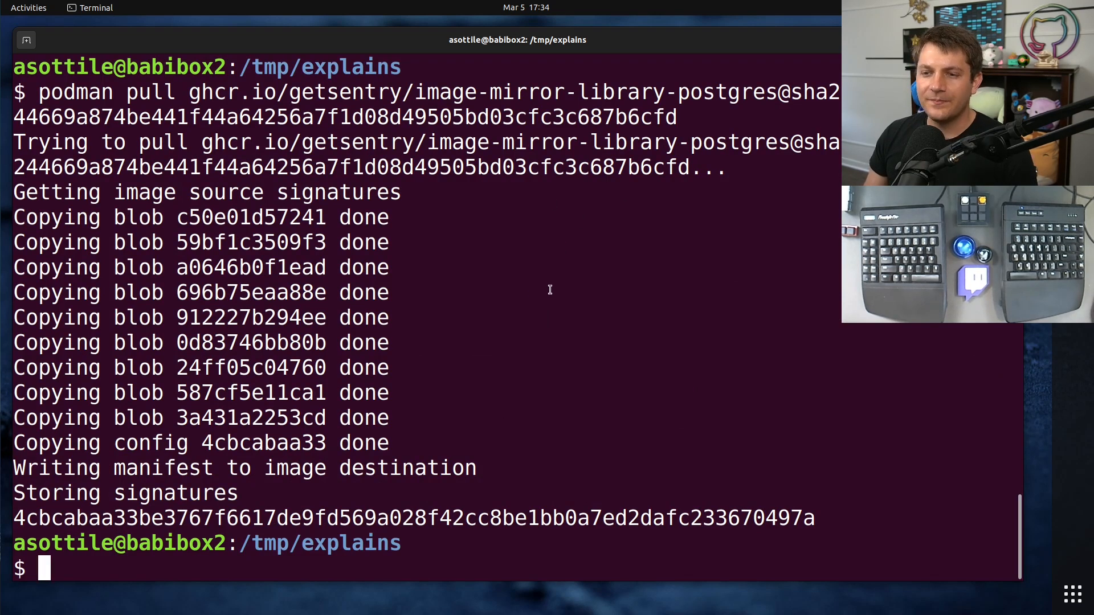
- Tag the digest-pulled postgres image as 9.6-alpine and run a bash container from it
{"action": "left_click_drag", "start_coordinate": [201, 141], "coordinate": [689, 167]}
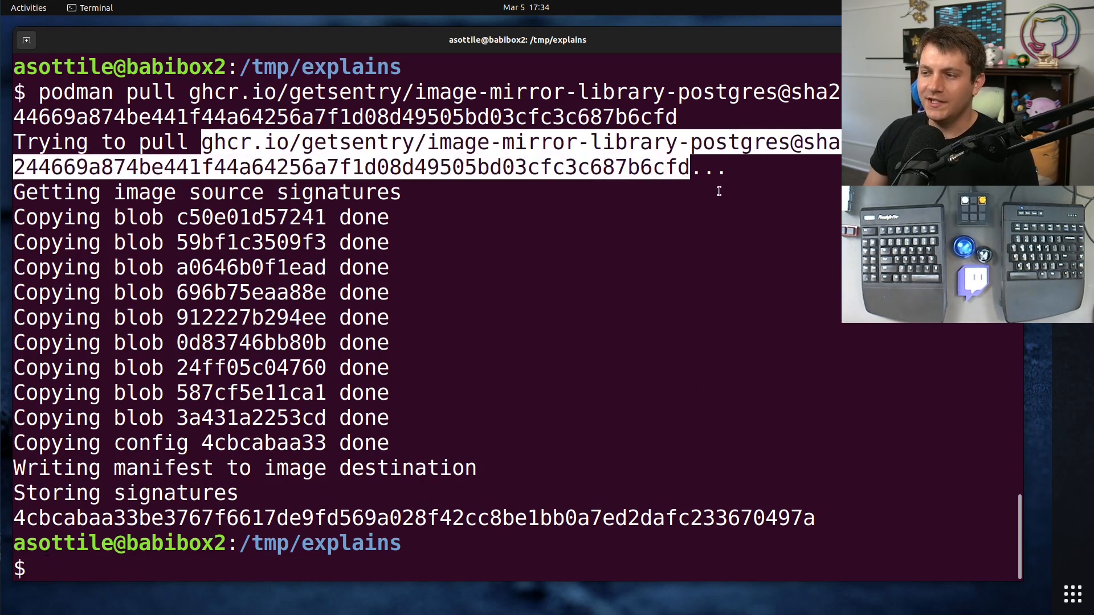
{"action": "mouse_move", "coordinate": [569, 185]}
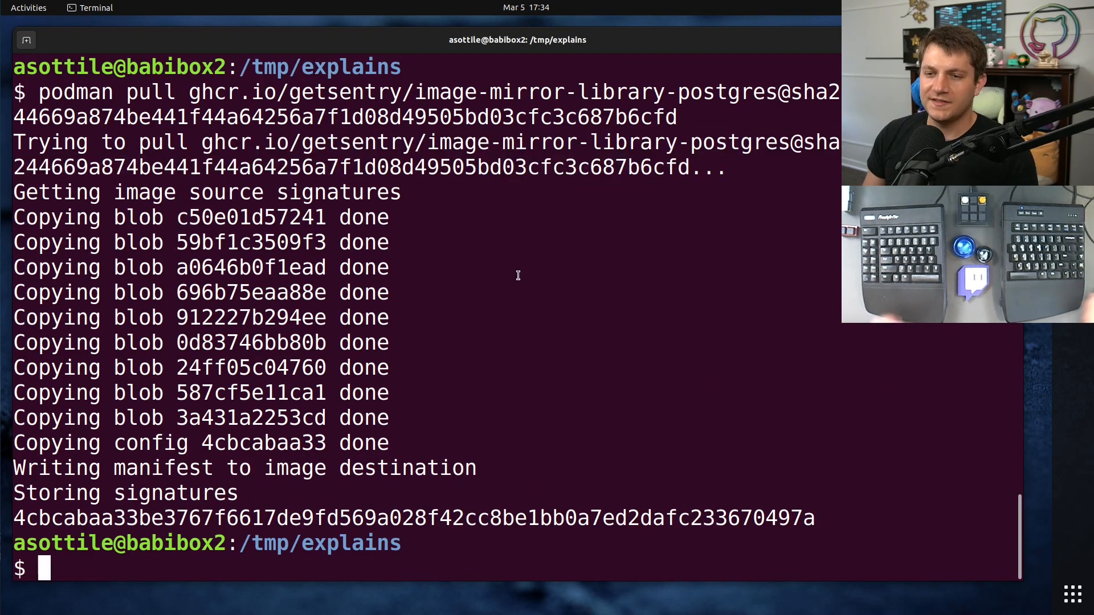
{"action": "type", "text": "podman ta"}
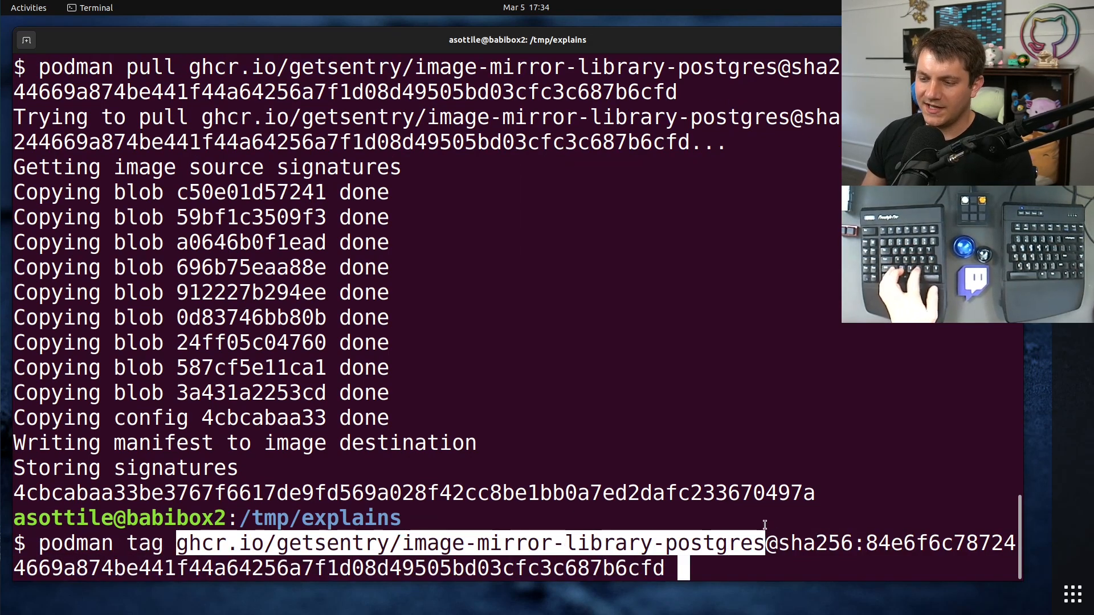
{"action": "type", "text": "ghcr.io/getsentry/image-mirror-library-postgres:9.6"}
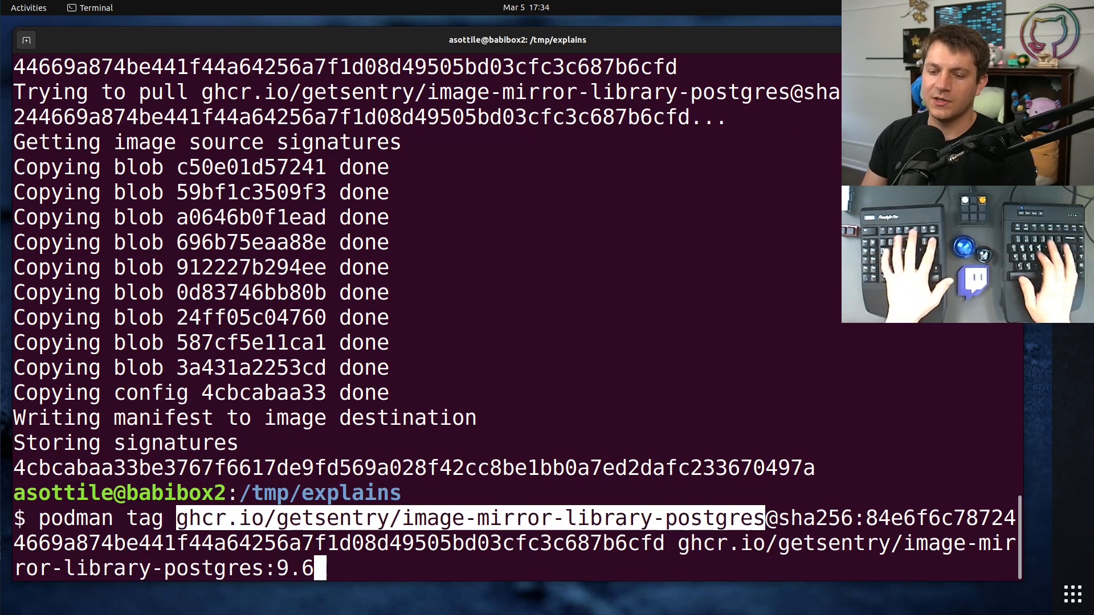
{"action": "key", "text": "Return"}
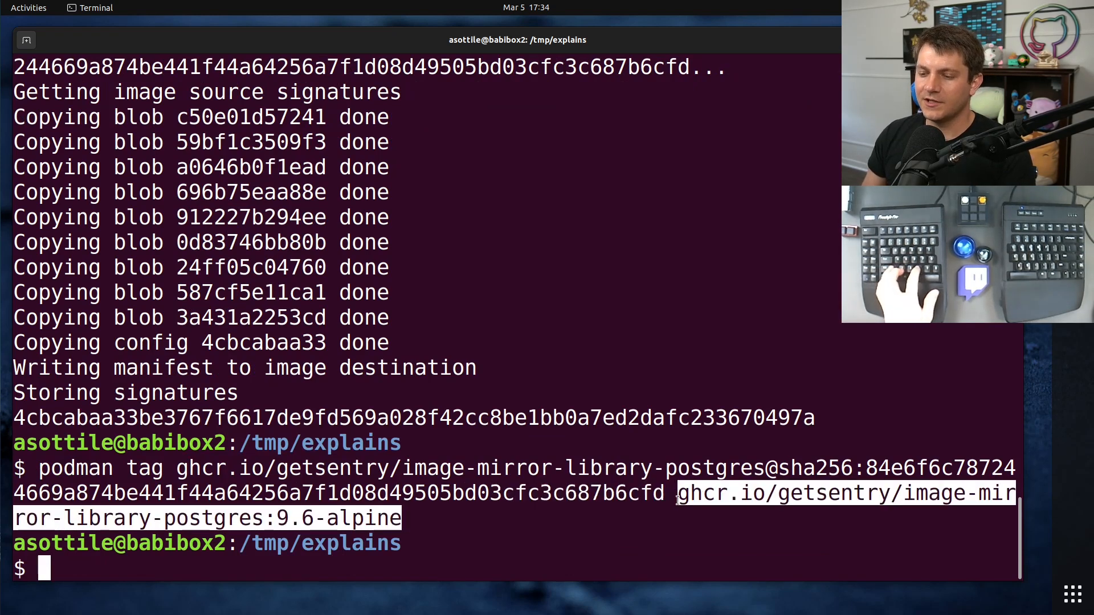
{"action": "type", "text": "podman run --rm -ti ghcr.io/getsentry/image-mirror-library-postgres:9.6-alpine bash"}
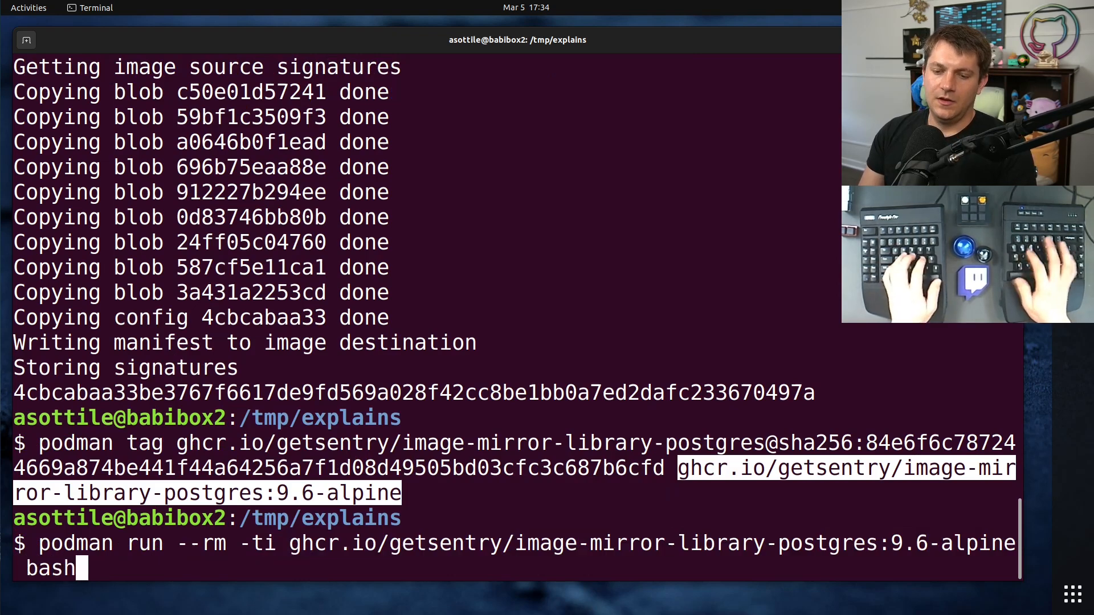
{"action": "key", "text": "Return"}
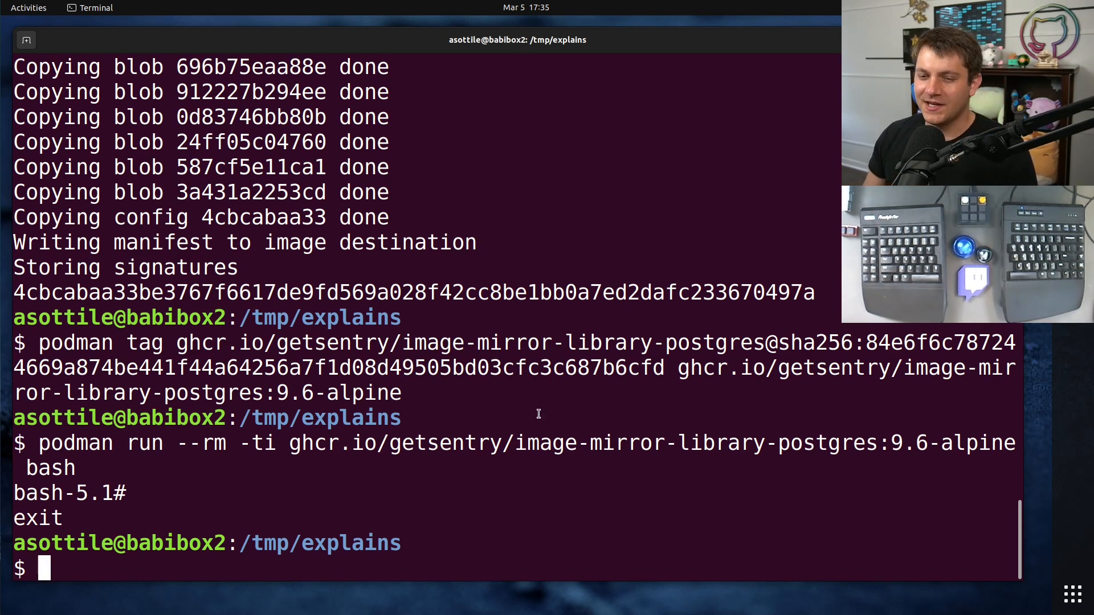
- Look over t.sh in nano, then run bash t.sh to print the manifest JSON
{"action": "type", "text": "nano t.s"}
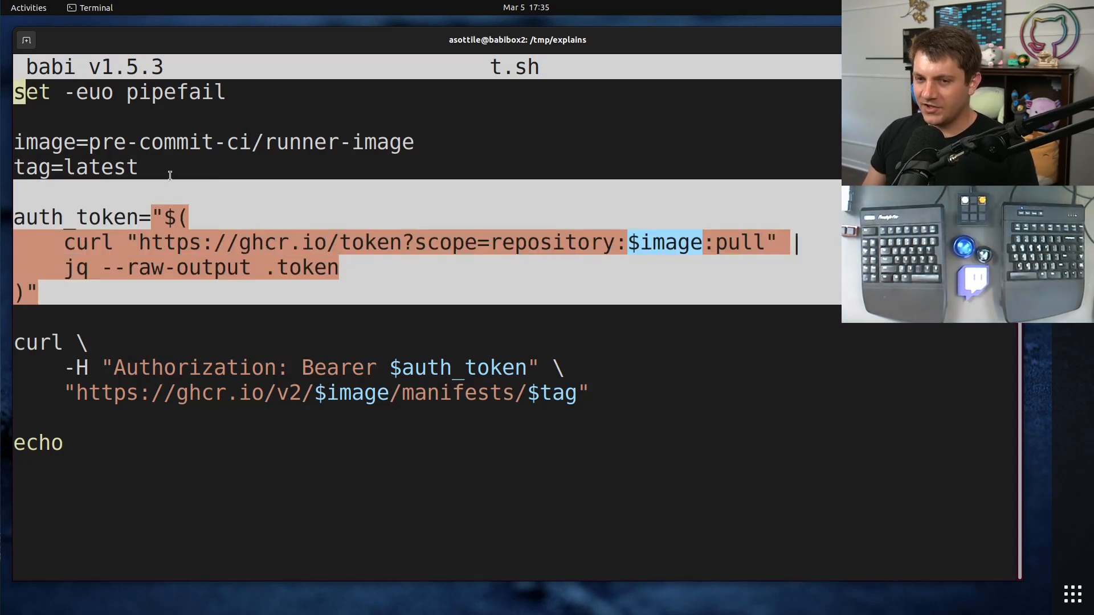
{"action": "left_click", "coordinate": [378, 278]}
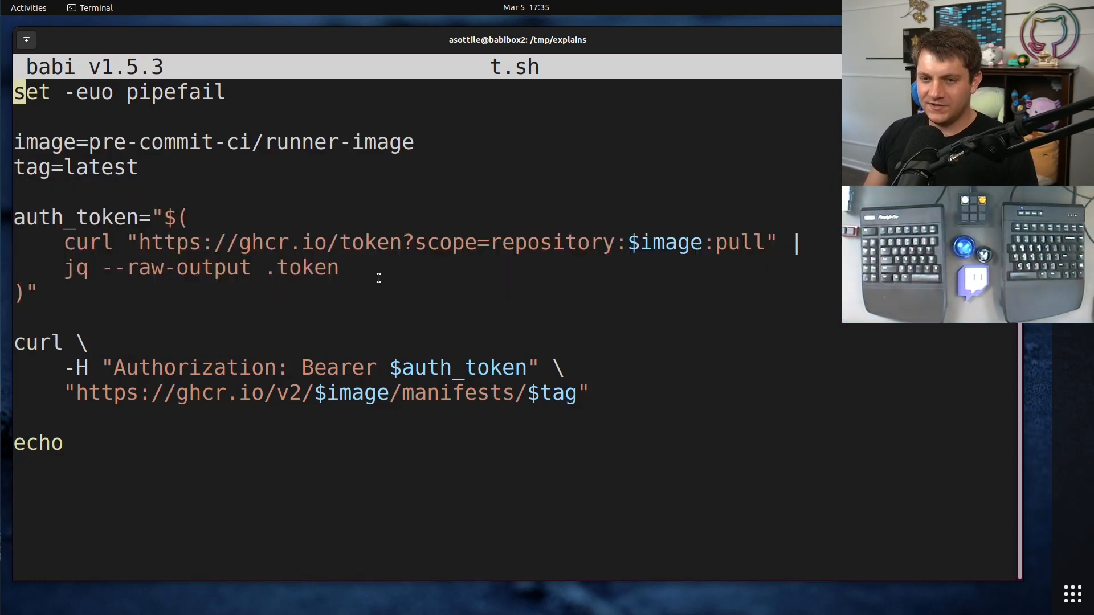
{"action": "left_click_drag", "start_coordinate": [66, 367], "coordinate": [588, 392]}
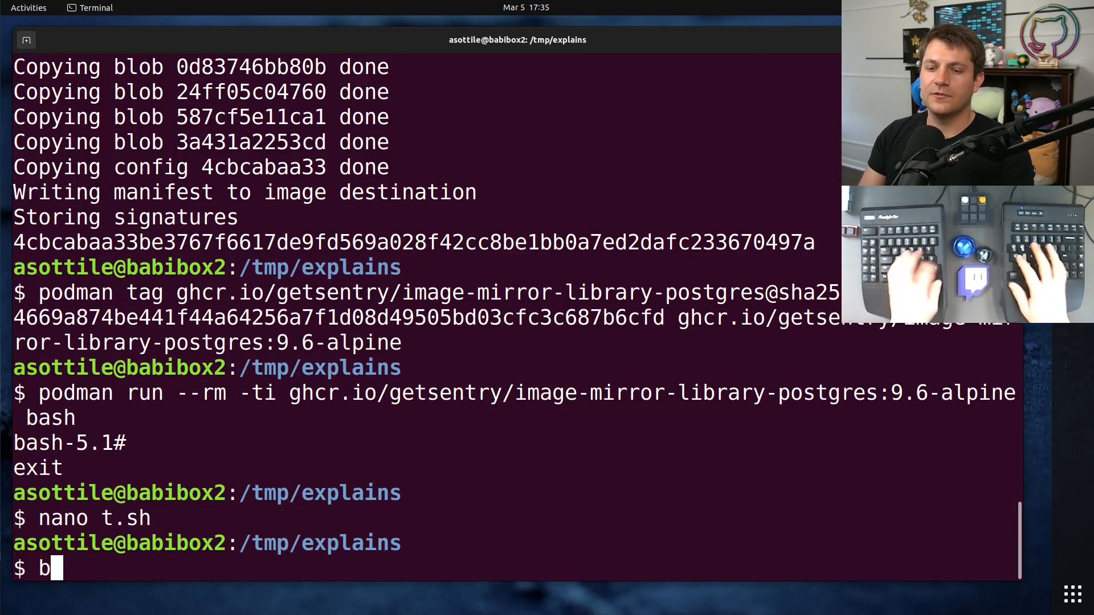
{"action": "type", "text": "ash t.sh"}
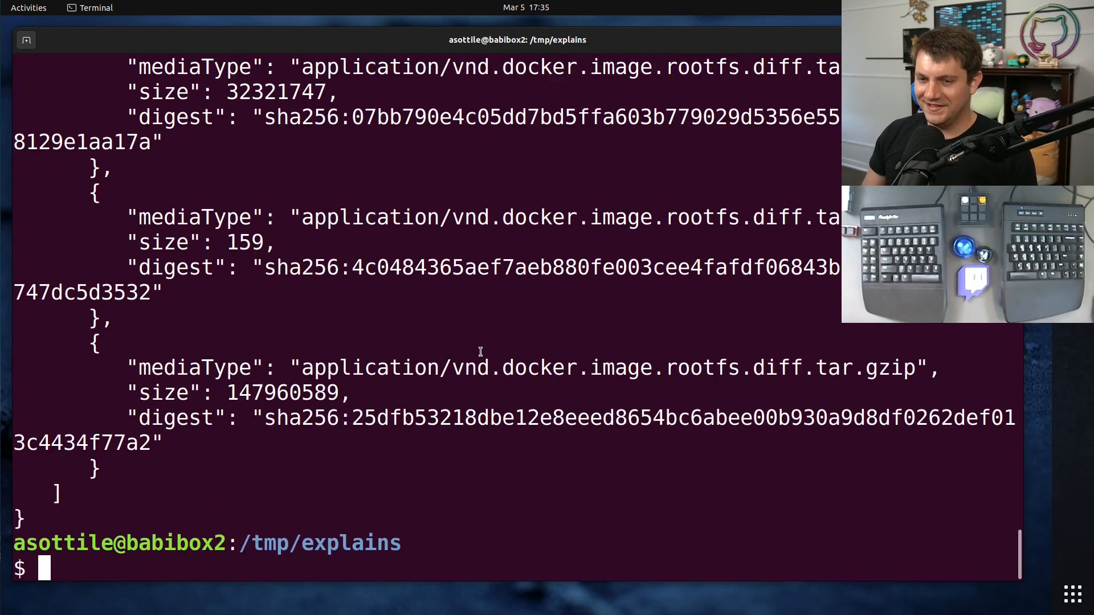
- Add -v to the t.sh curl command and pipe it through grep -i docker-content-digest
{"action": "type", "text": "nano"}
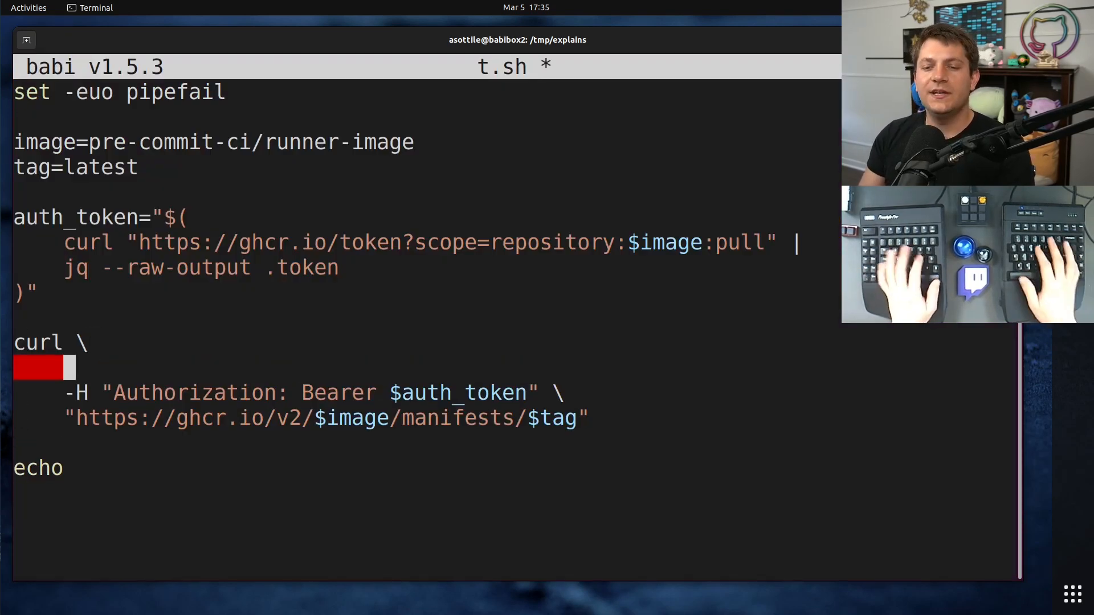
{"action": "type", "text": "-v \\"}
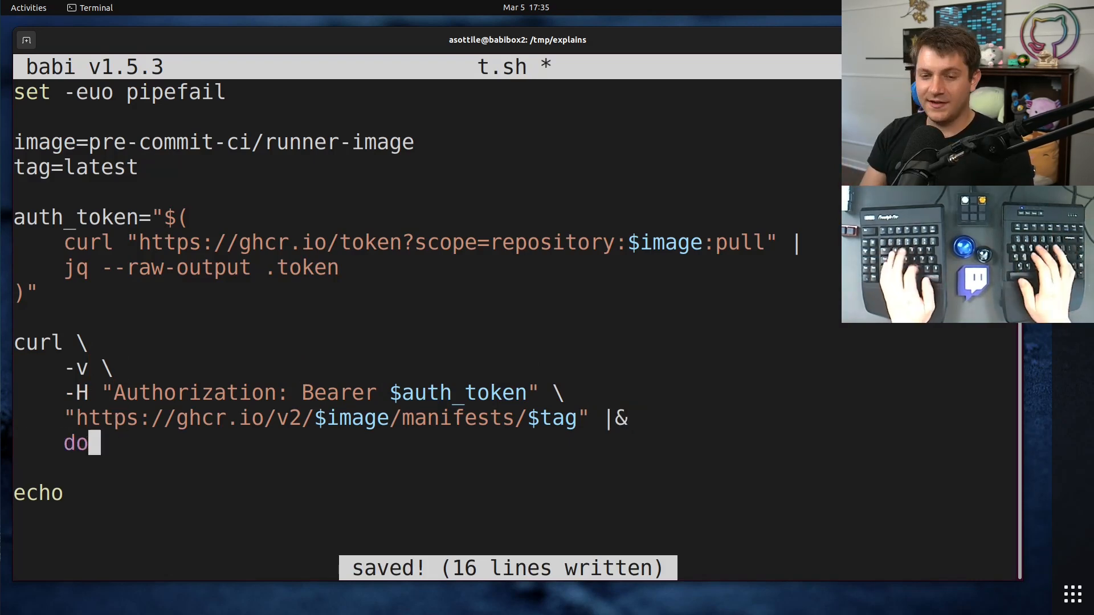
{"action": "type", "text": "cker-content-dig"}
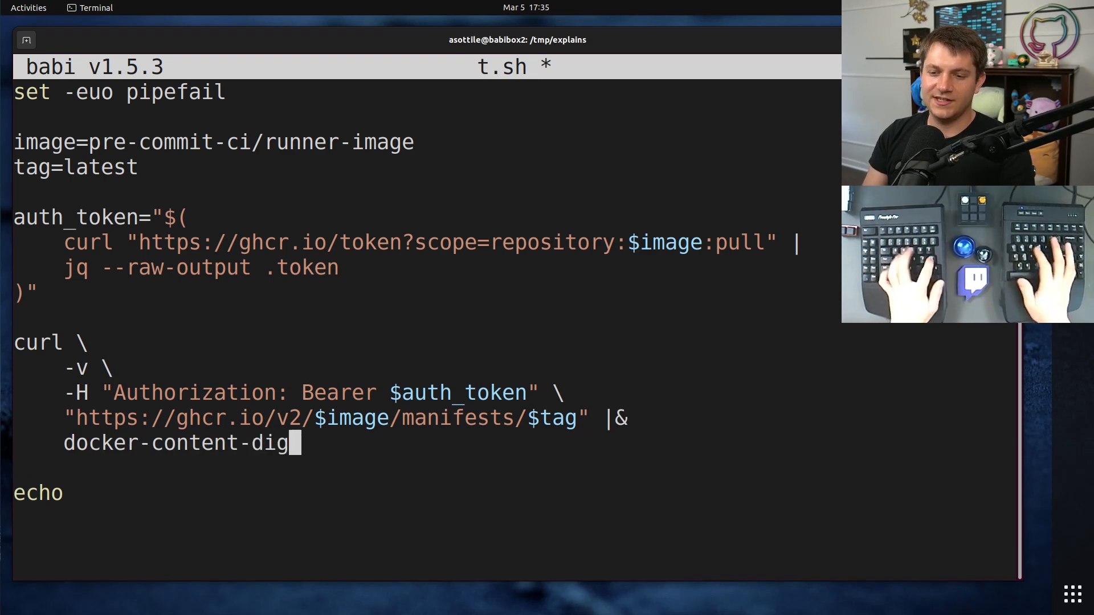
{"action": "type", "text": "grep -i"}
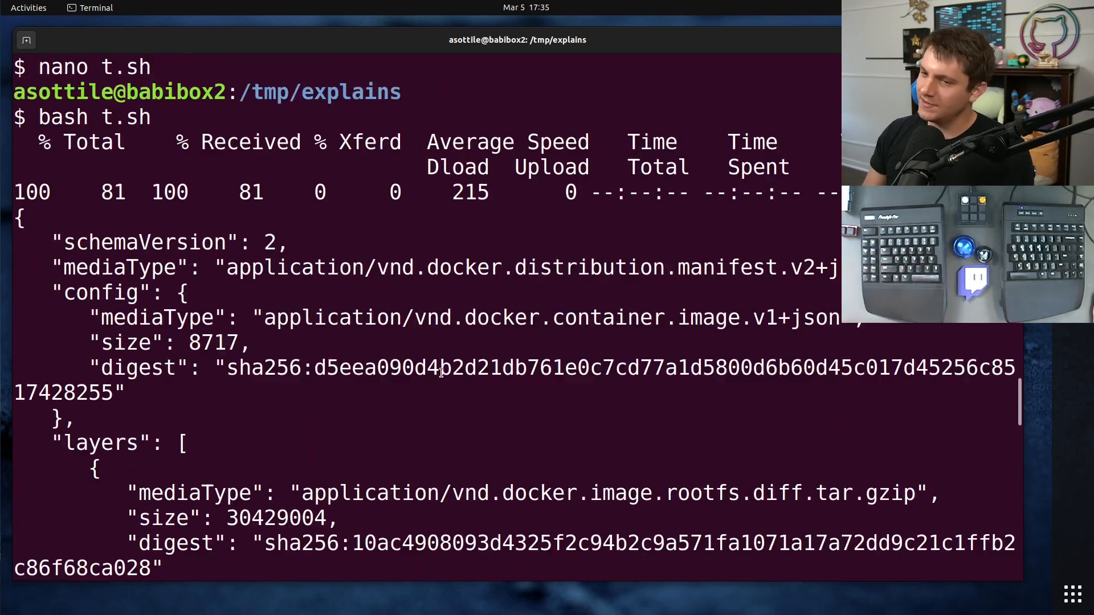
- Copy the docker-content-digest sha256 and podman pull ghcr.io/pre-commit-ci/runner-image@ that digest
{"action": "double_click", "coordinate": [399, 384]}
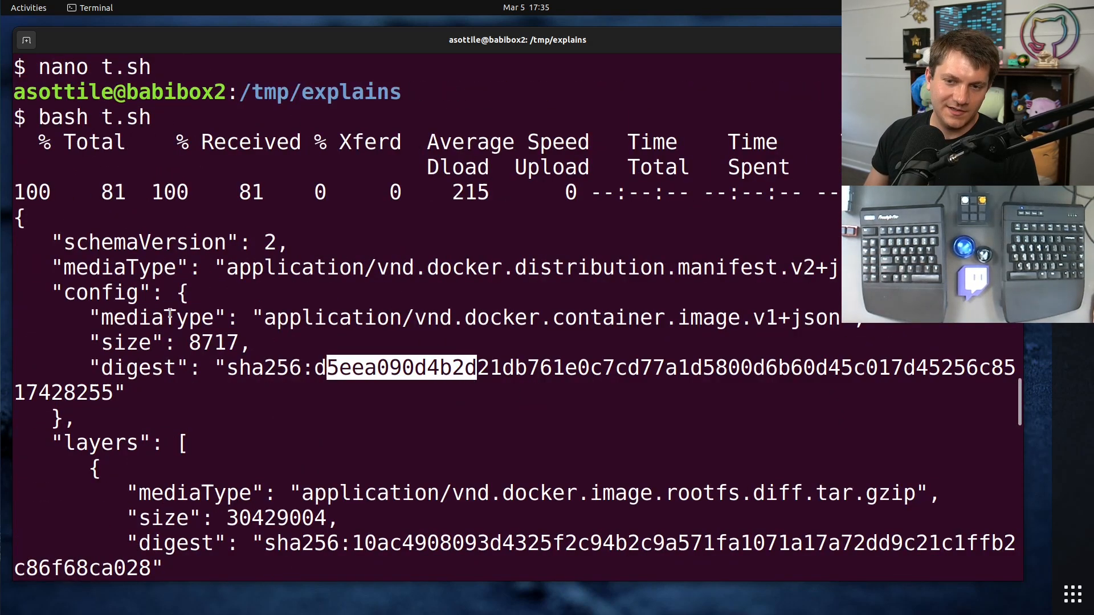
{"action": "scroll", "scroll_direction": "down", "scroll_amount": 3}
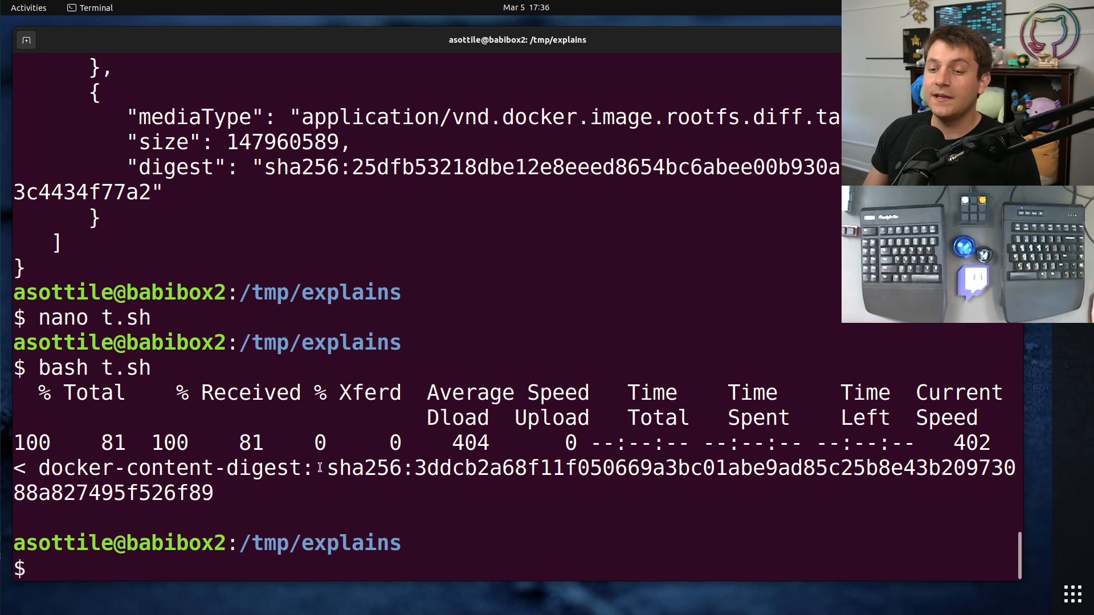
{"action": "right_click", "coordinate": [317, 468]}
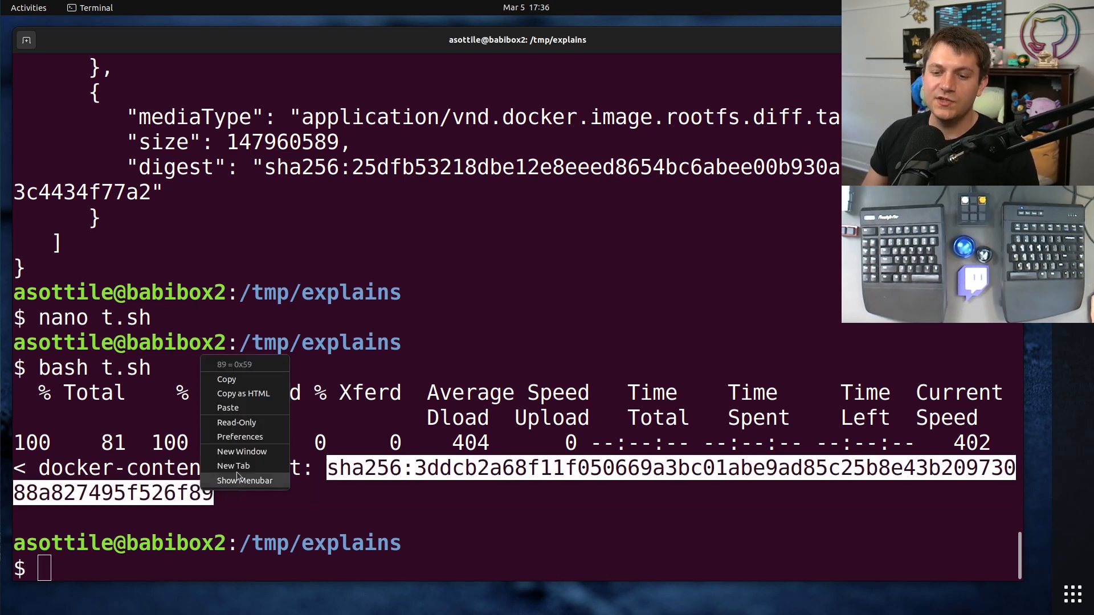
{"action": "type", "text": "po"}
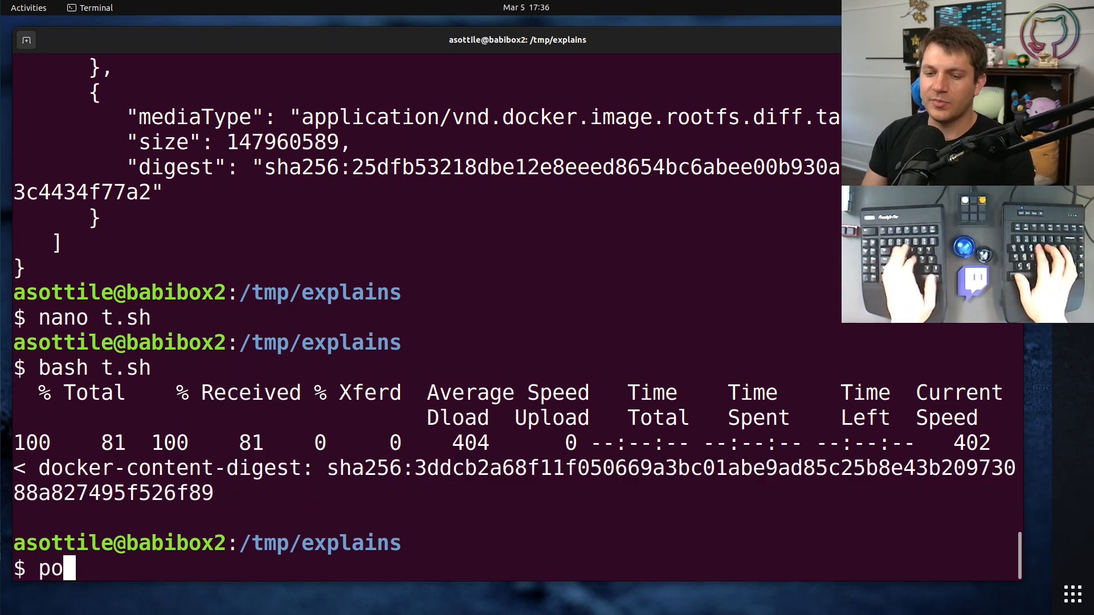
{"action": "type", "text": "dman pull ghcr.io/"}
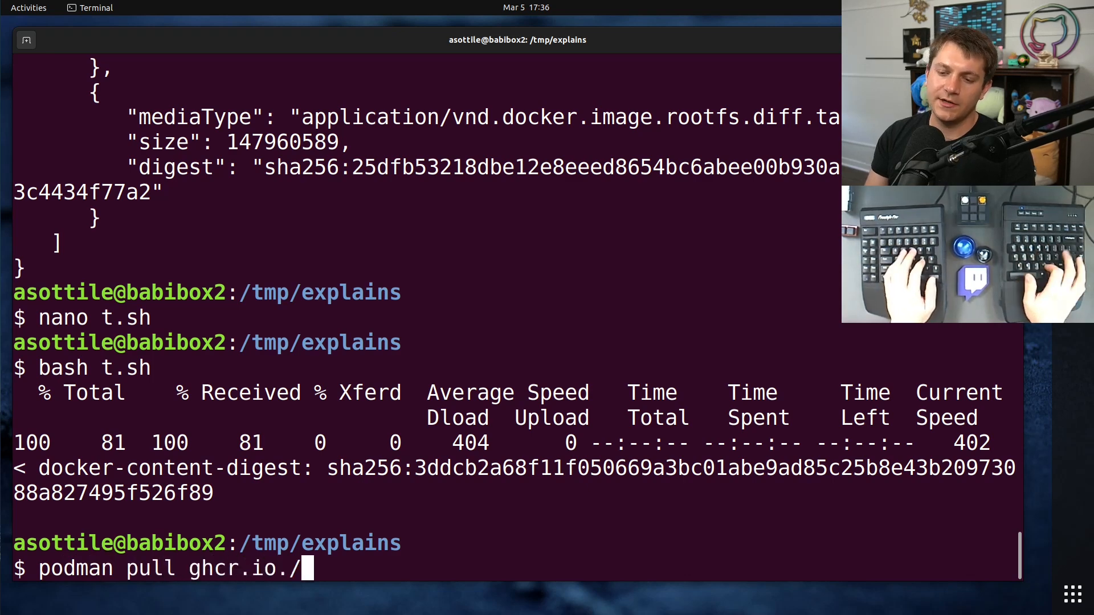
{"action": "type", "text": "pre-commit-c"}
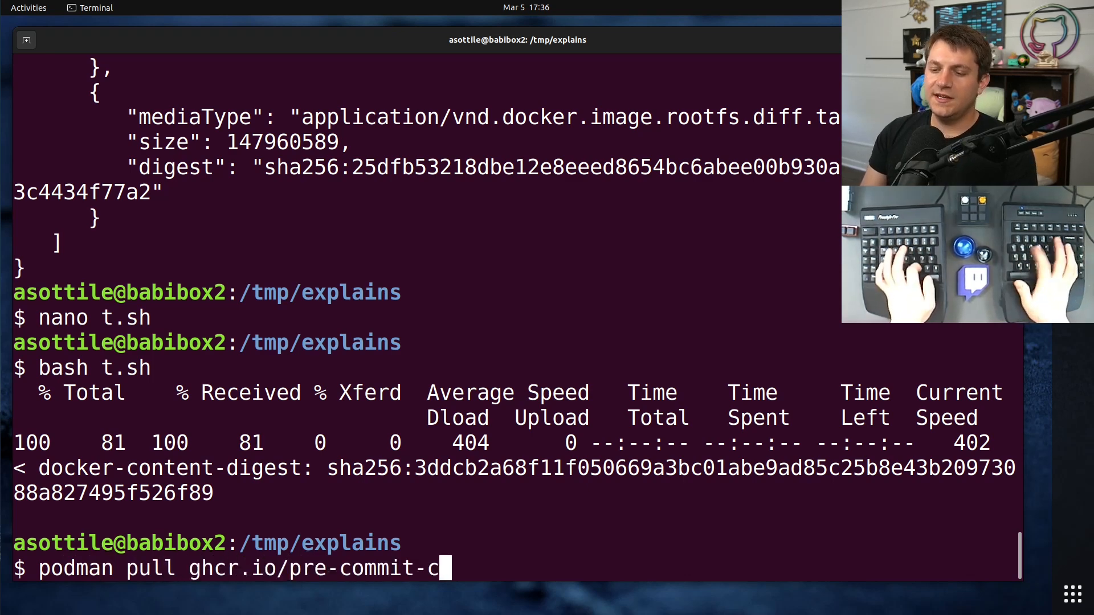
{"action": "type", "text": "i/runner-image@sha256:3ddcb2a68f"}
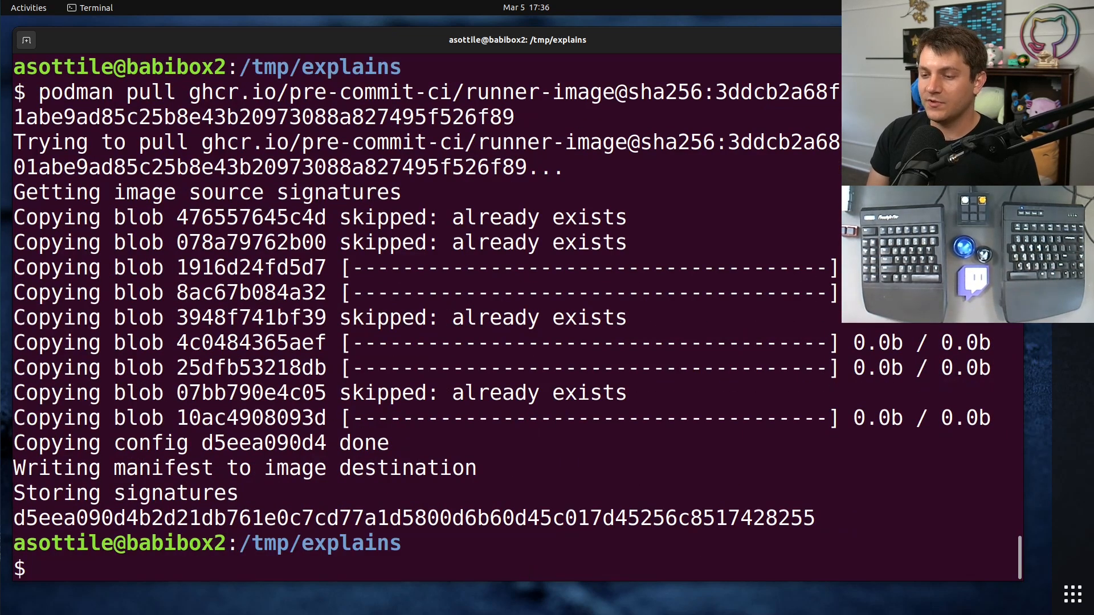
{"action": "mouse_move", "coordinate": [710, 529]}
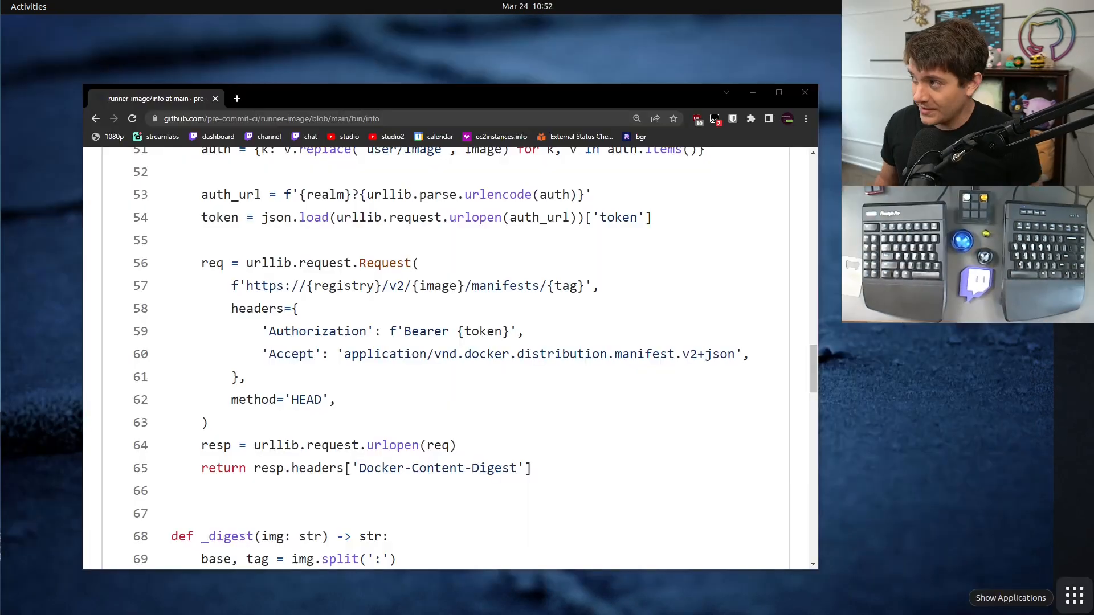
{"action": "mouse_move", "coordinate": [685, 345]}
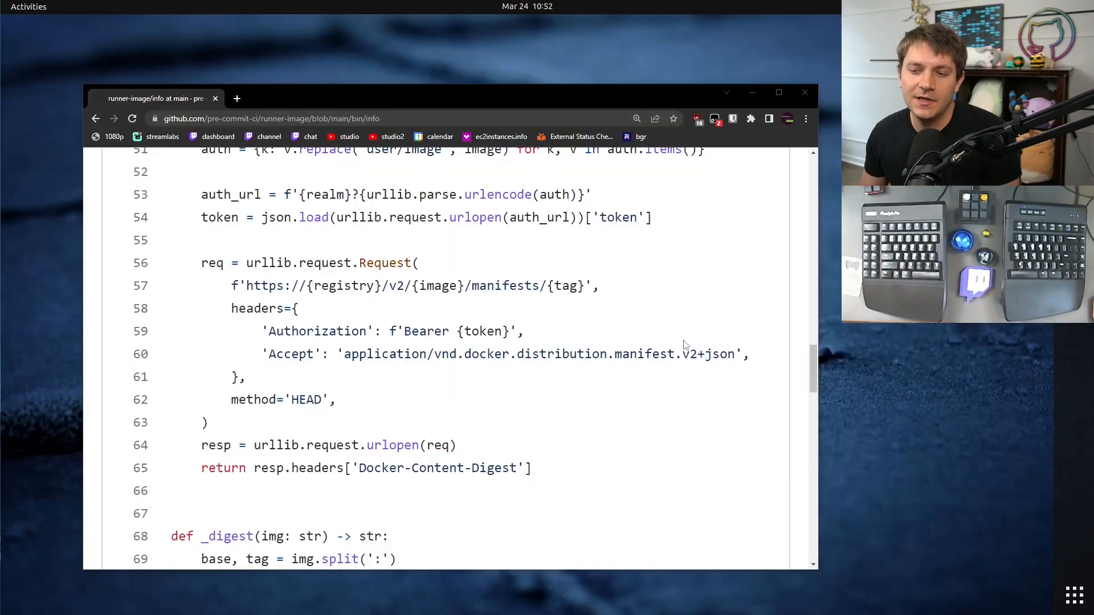
{"action": "mouse_move", "coordinate": [424, 437]}
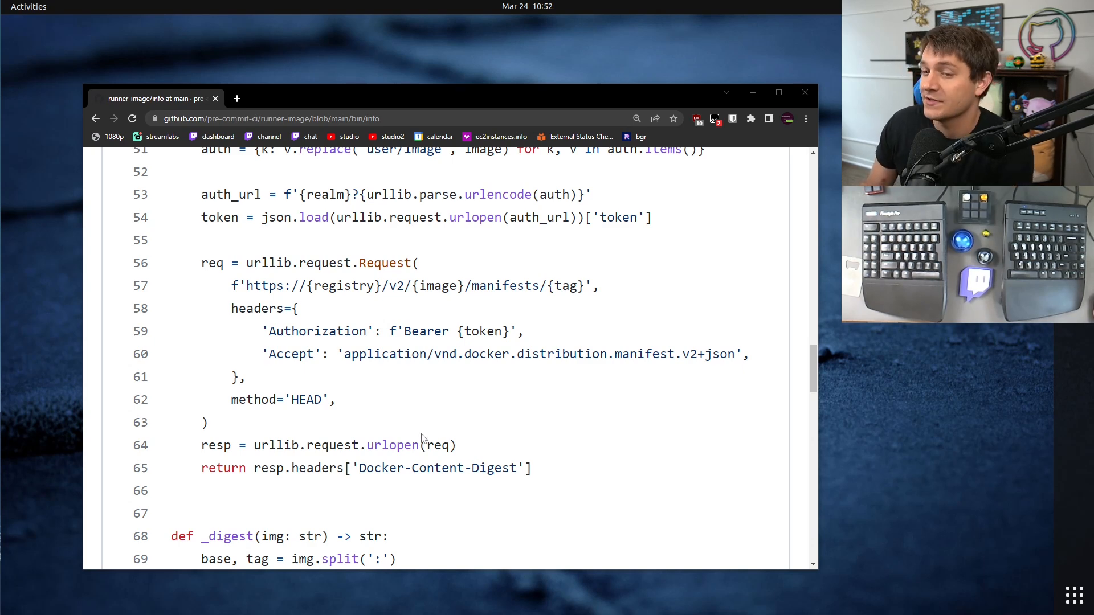
{"action": "mouse_move", "coordinate": [519, 408]}
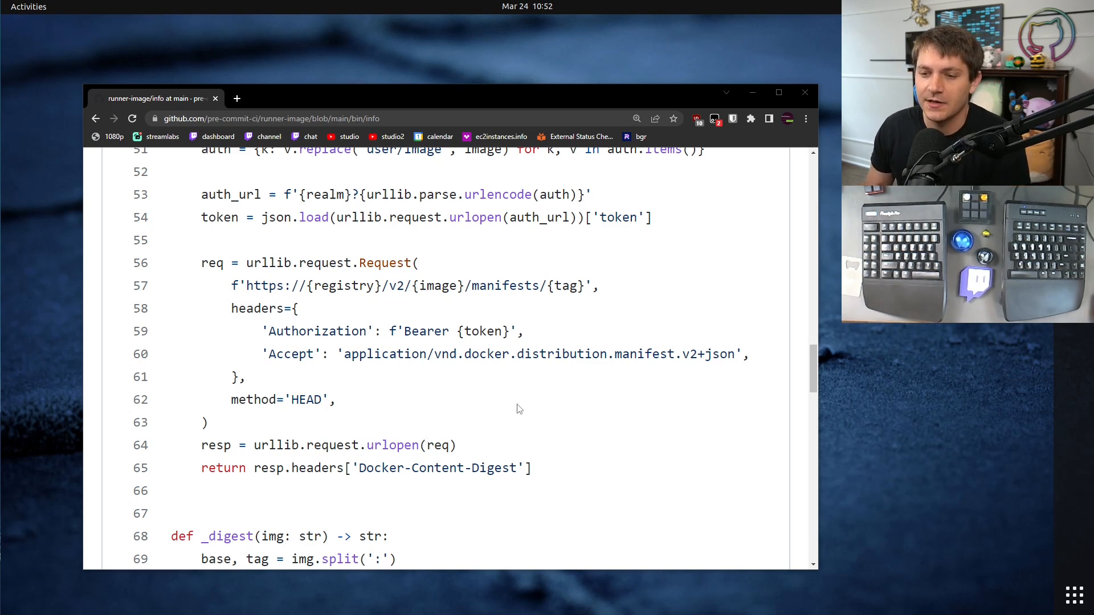
{"action": "mouse_move", "coordinate": [734, 348]}
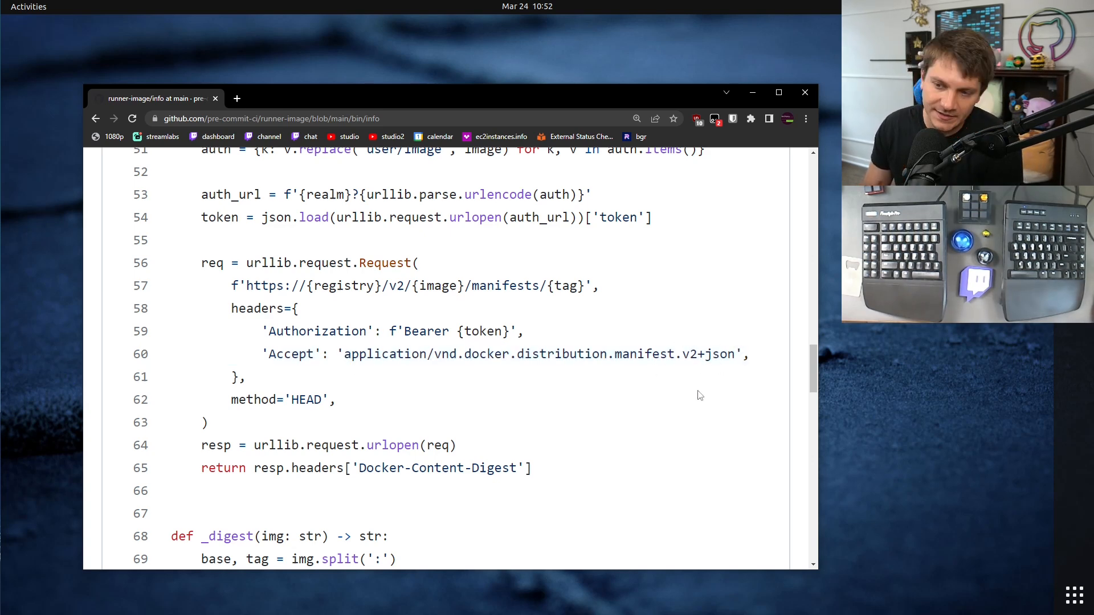
{"action": "mouse_move", "coordinate": [769, 353]}
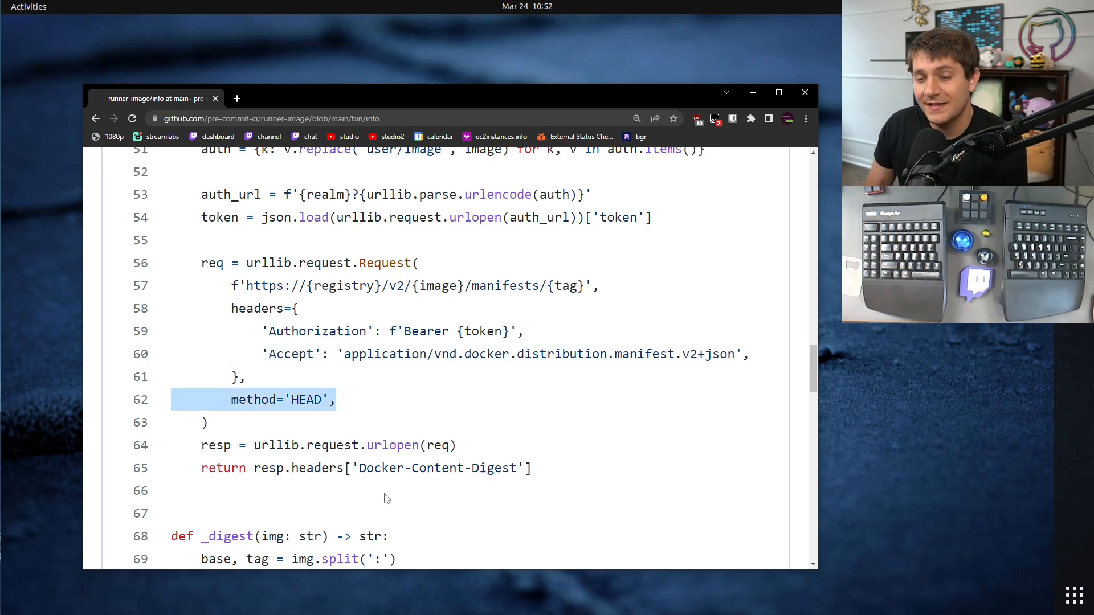
{"action": "mouse_move", "coordinate": [367, 392]}
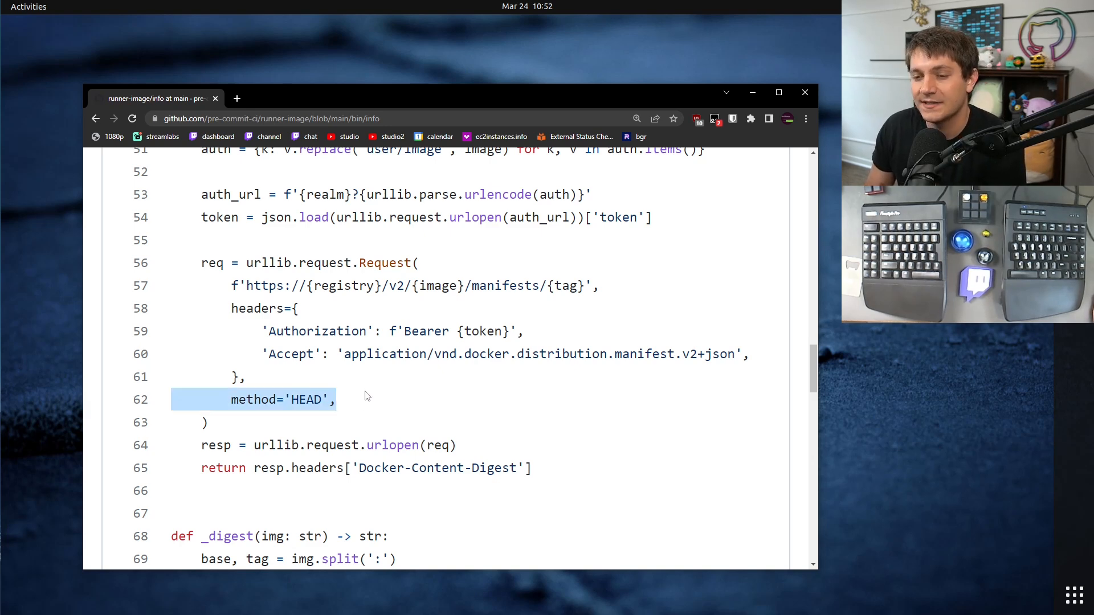
{"action": "mouse_move", "coordinate": [363, 408]}
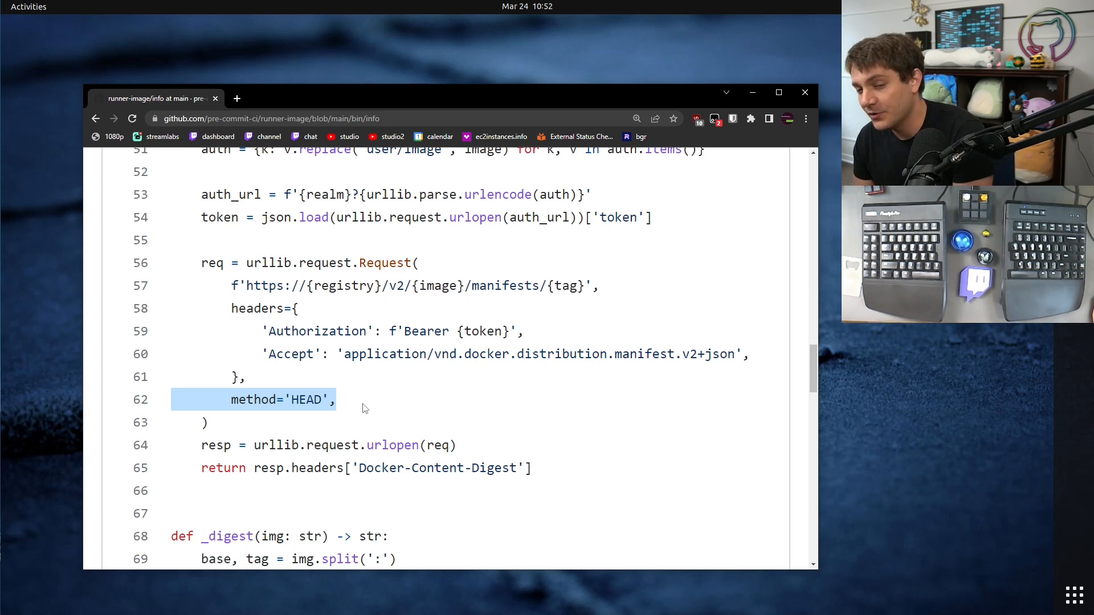
{"action": "mouse_move", "coordinate": [371, 384]}
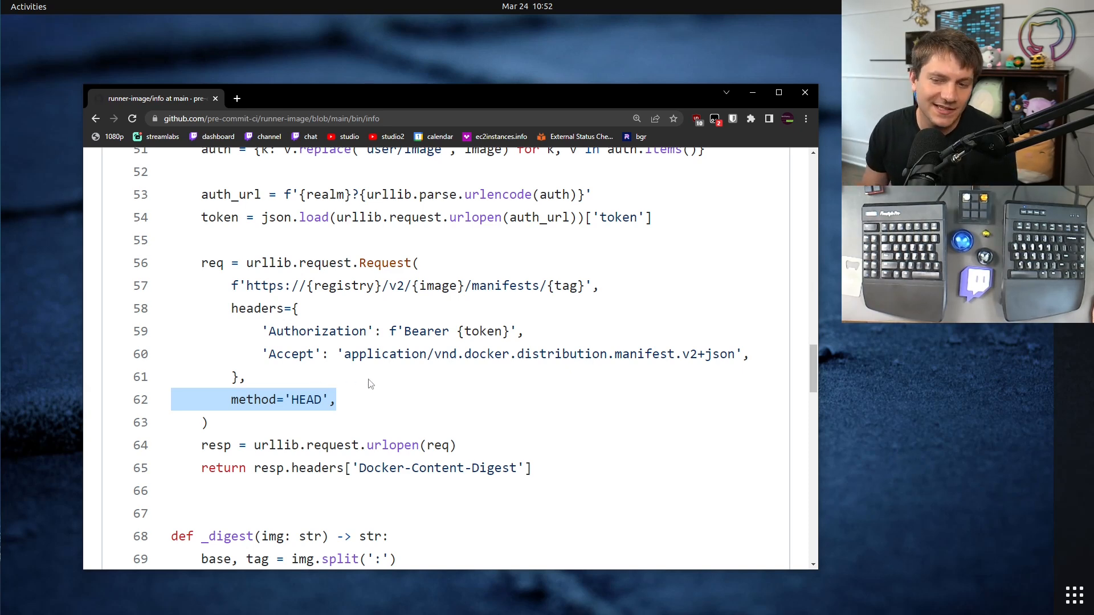
{"action": "mouse_move", "coordinate": [378, 398]}
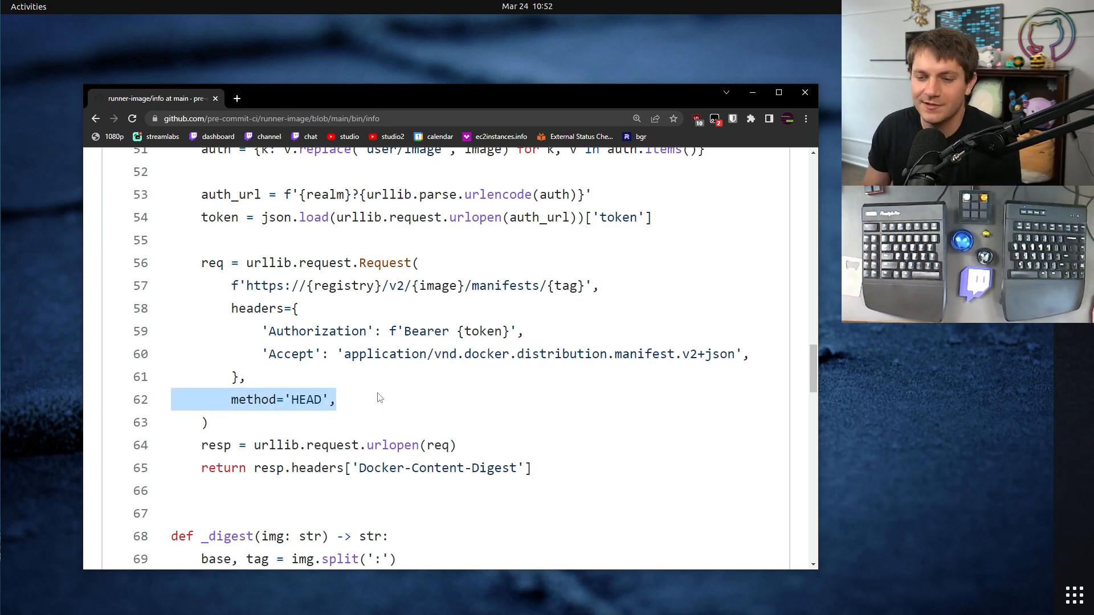
{"action": "mouse_move", "coordinate": [384, 389]}
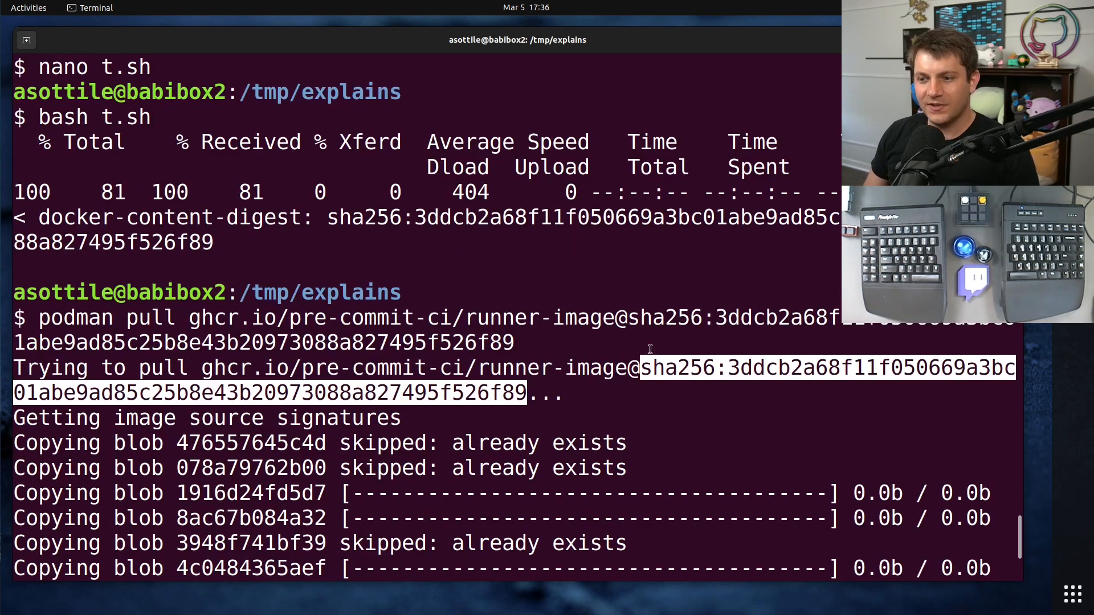
{"action": "mouse_move", "coordinate": [619, 378]}
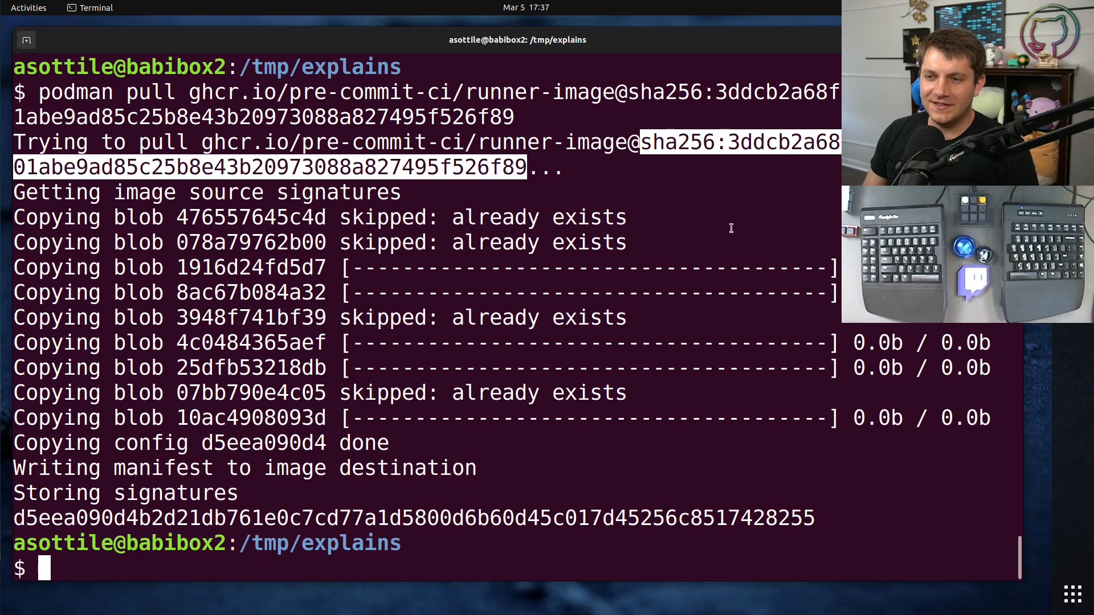
{"action": "mouse_move", "coordinate": [437, 392]}
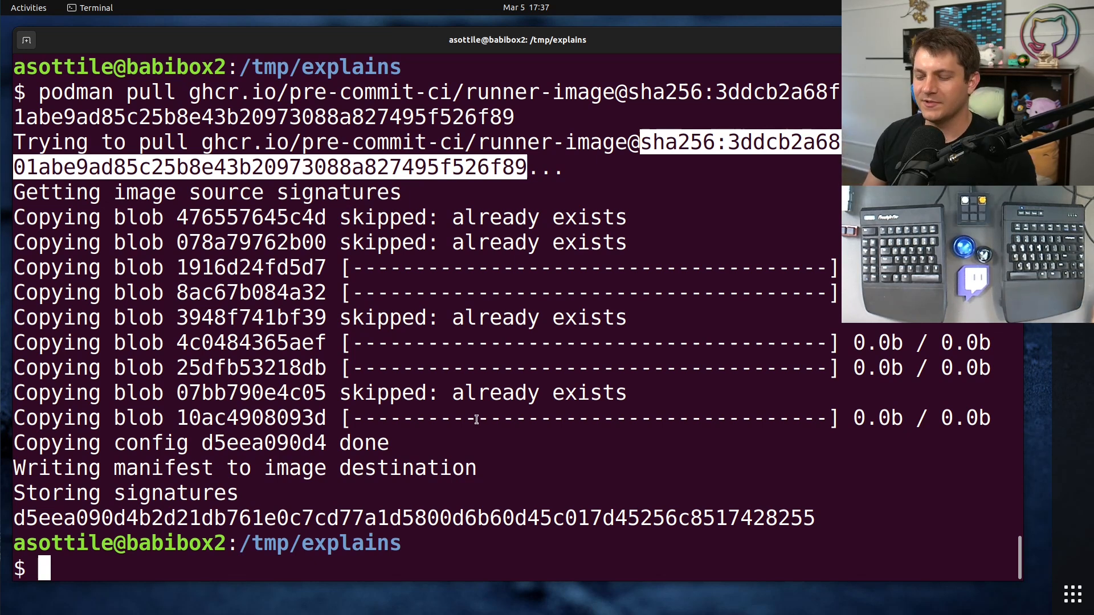
- Run nano t.sh to load the digest script in babi
{"action": "type", "text": "nano t.sh"}
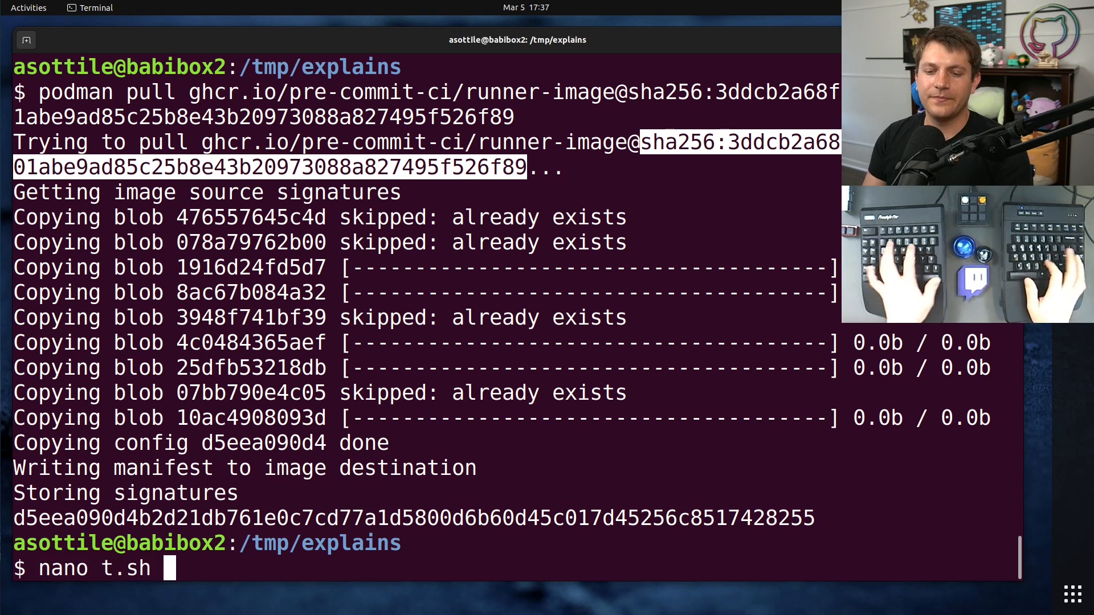
{"action": "key", "text": "Return"}
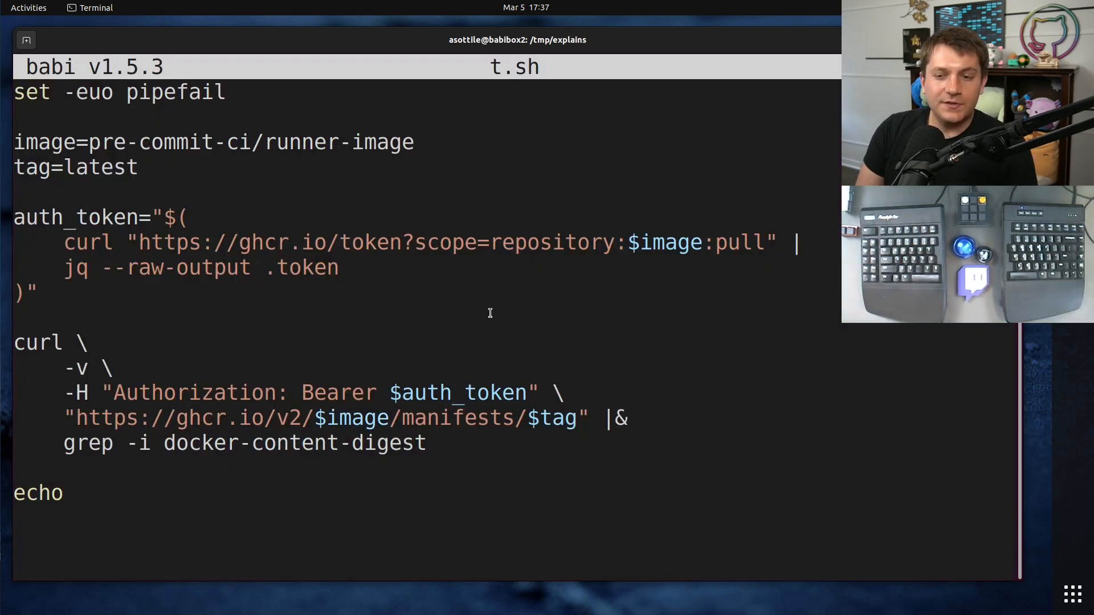